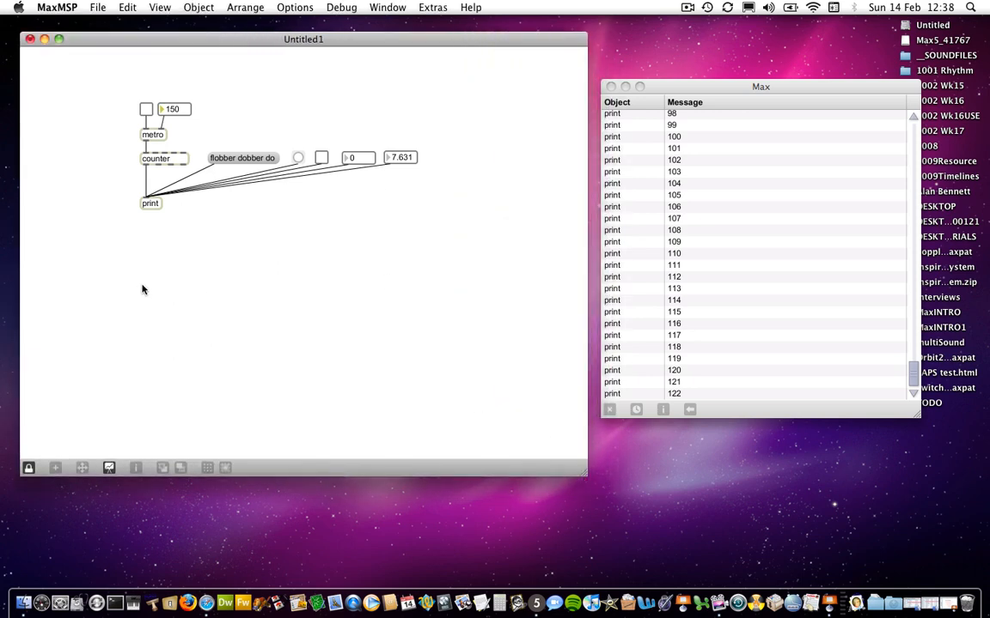
mouse_move(86, 262)
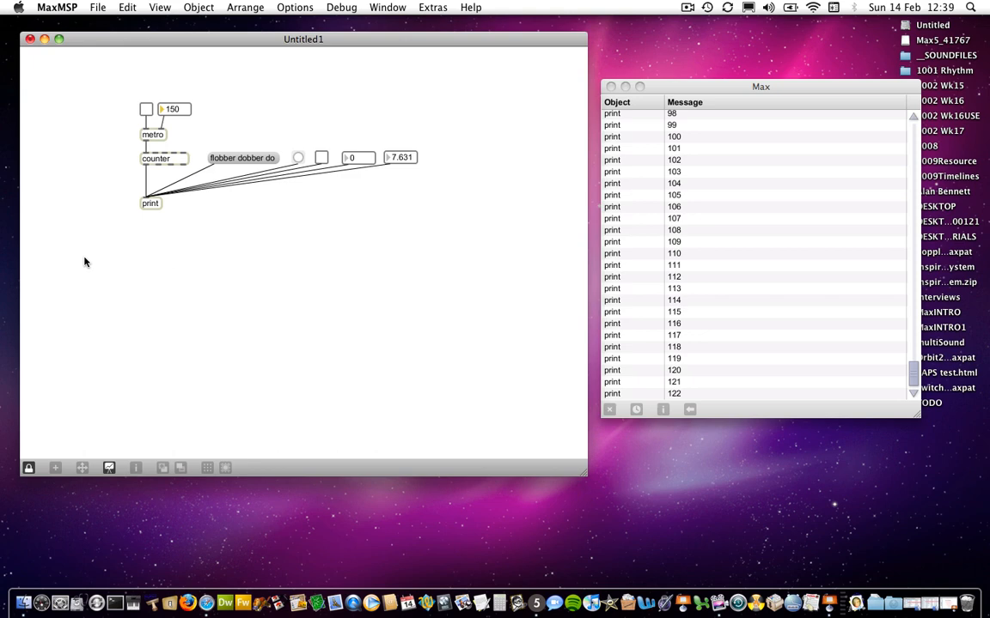
mouse_move(58, 265)
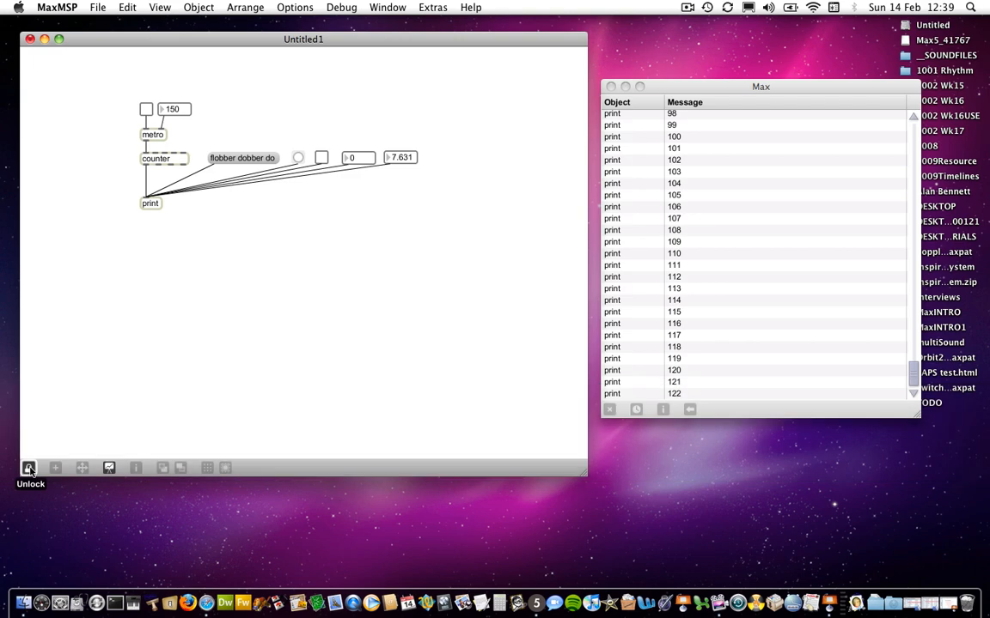
Unlock the patch and add a select 1 object and the comment 'this is a comment' to the new row
click(28, 468)
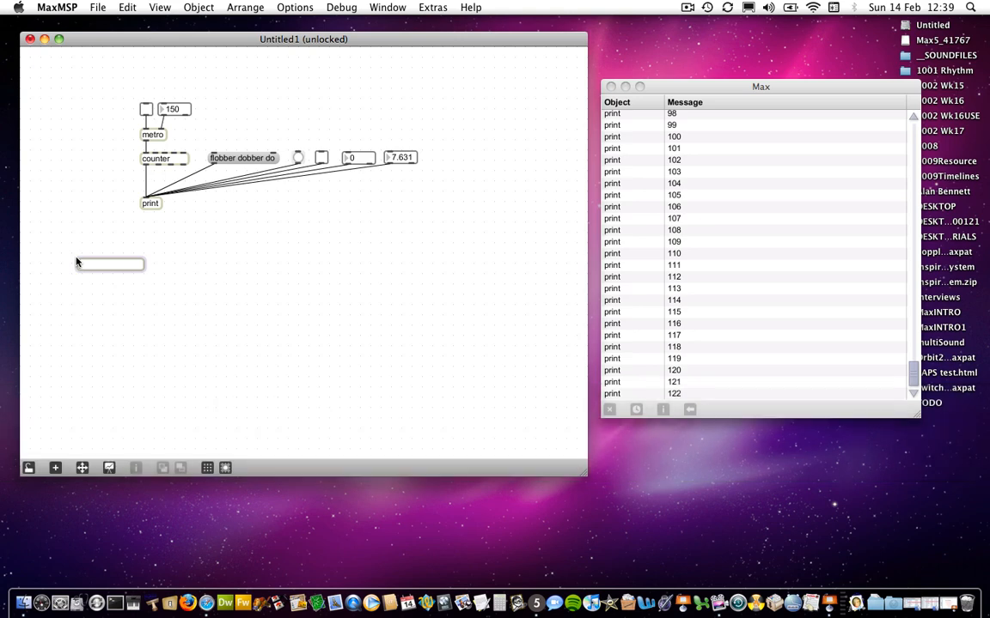
text(select 1)
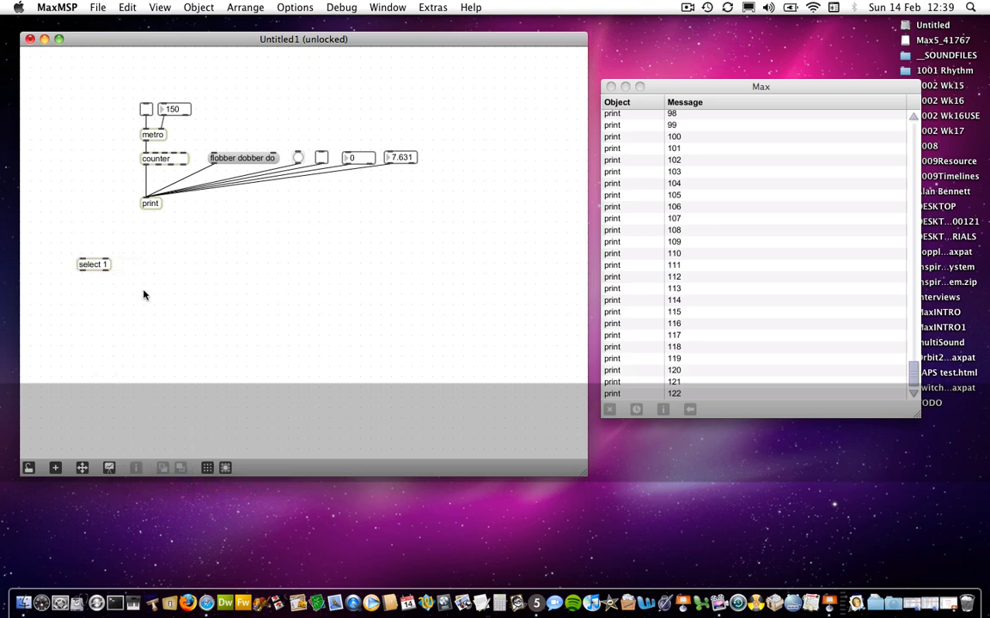
mouse_move(125, 266)
text(blah)
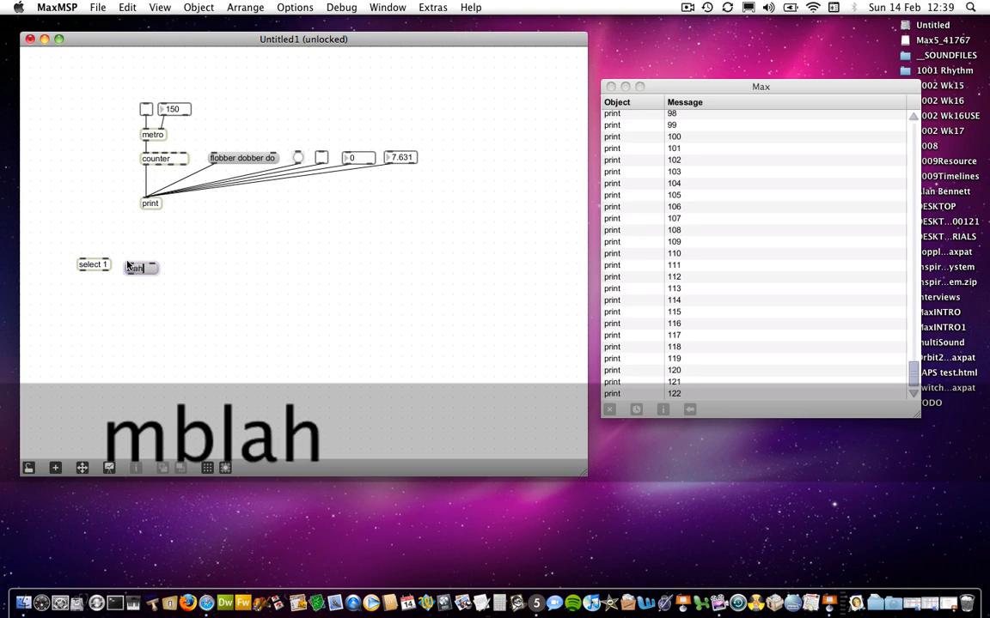
drag(141, 268, 136, 261)
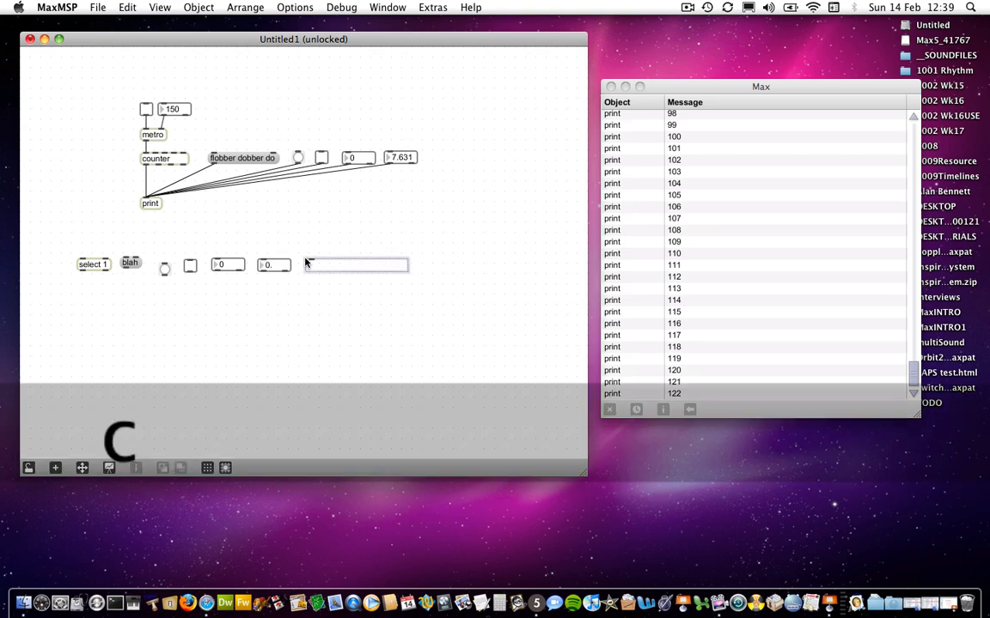
text(this is a co)
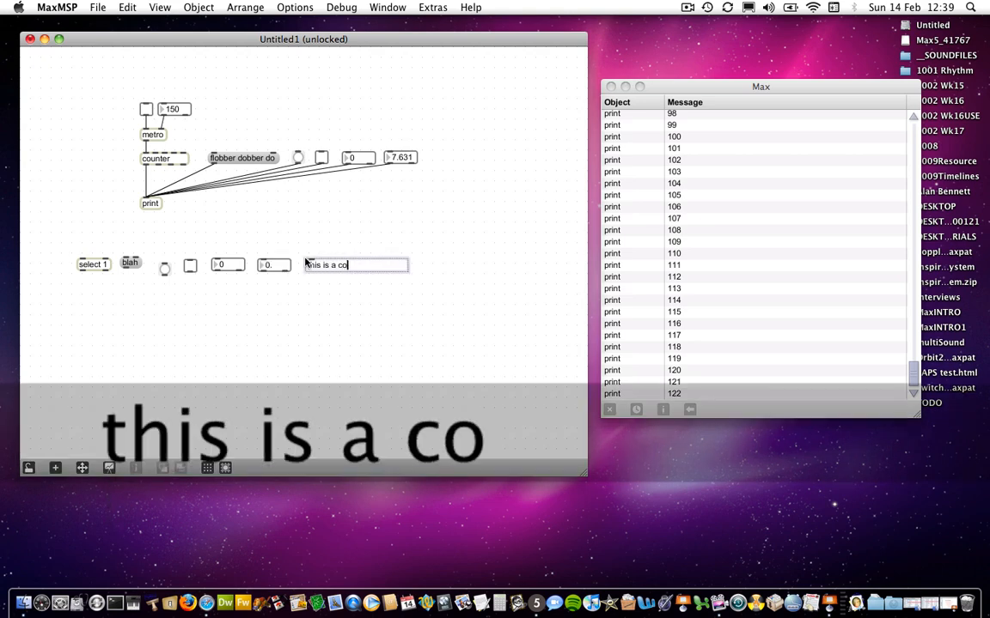
text(mment)
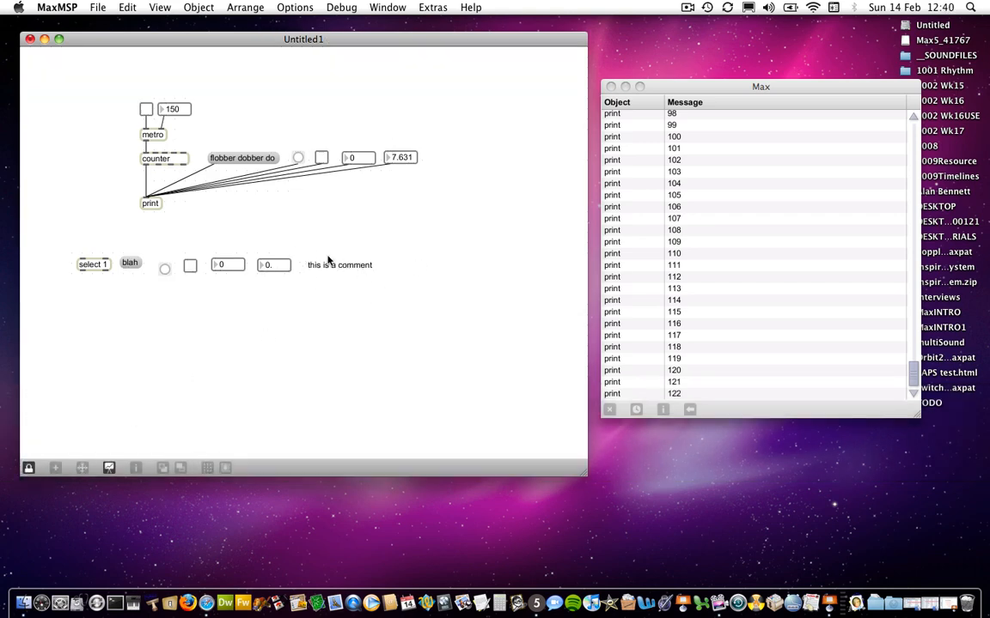
mouse_move(337, 268)
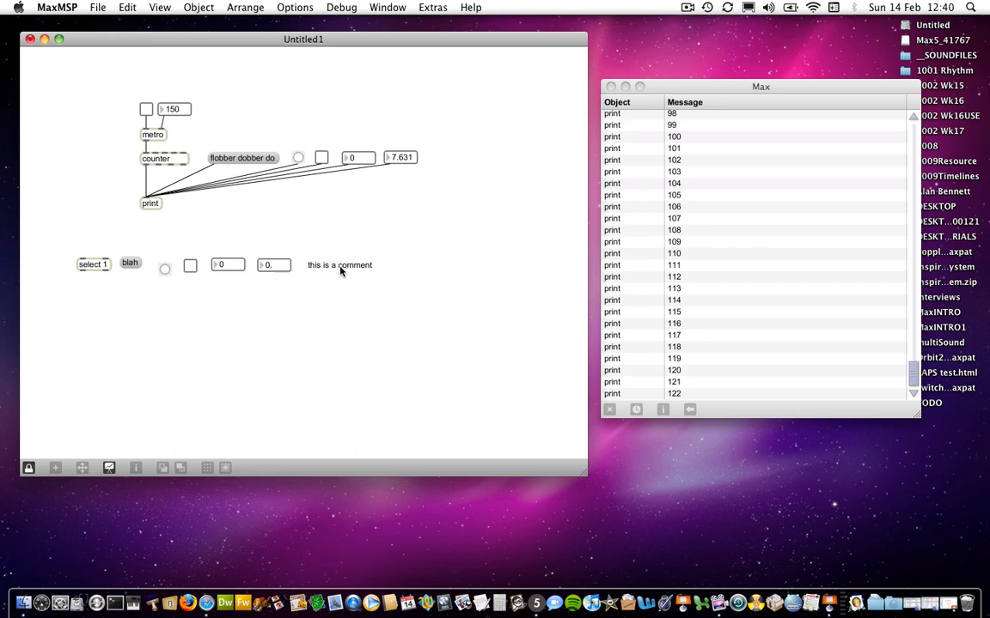
mouse_move(350, 265)
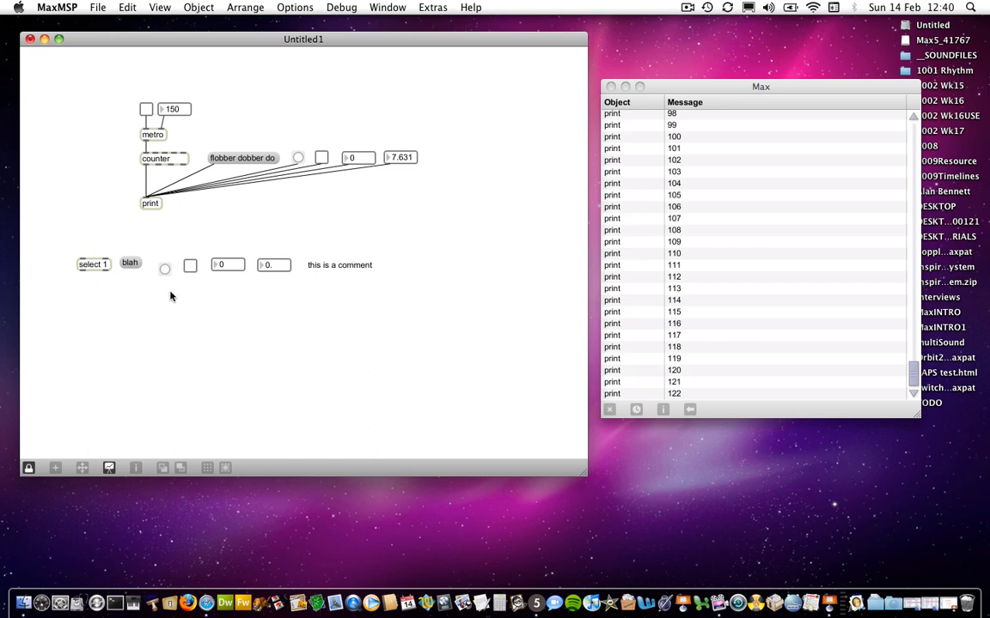
mouse_move(162, 303)
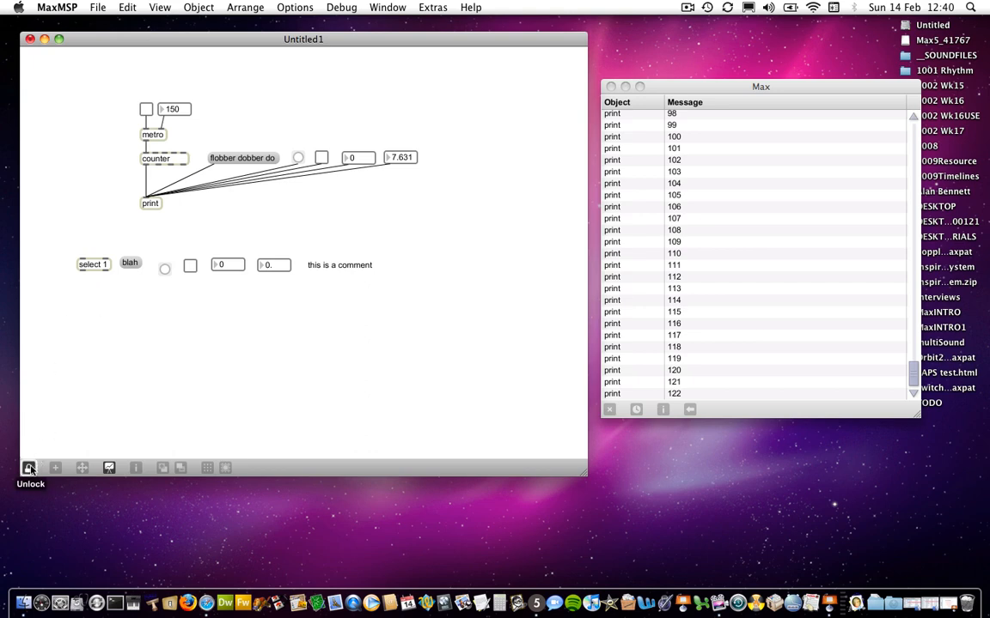
click(30, 467)
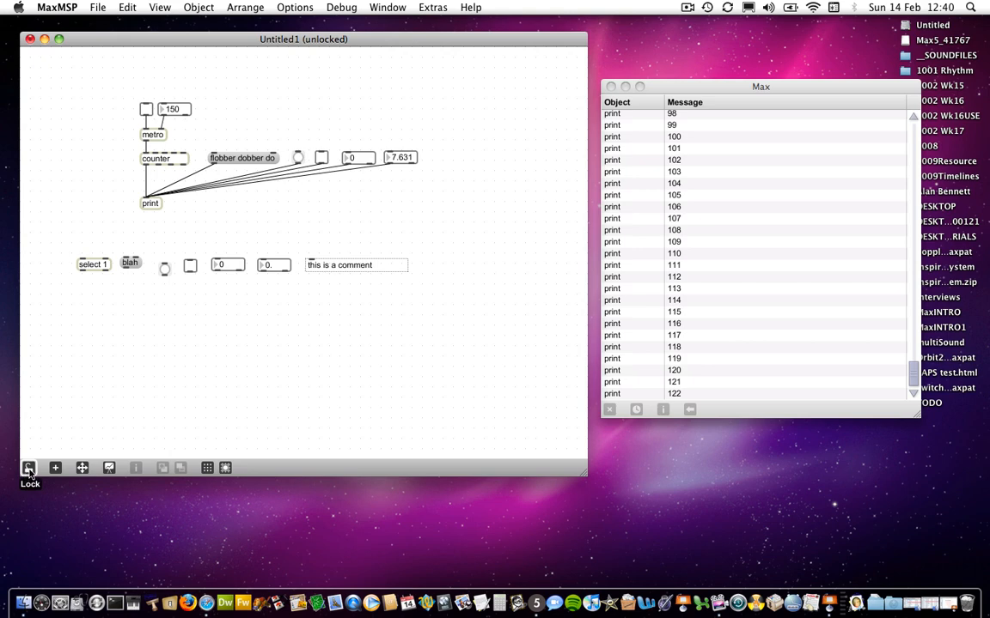
click(29, 467)
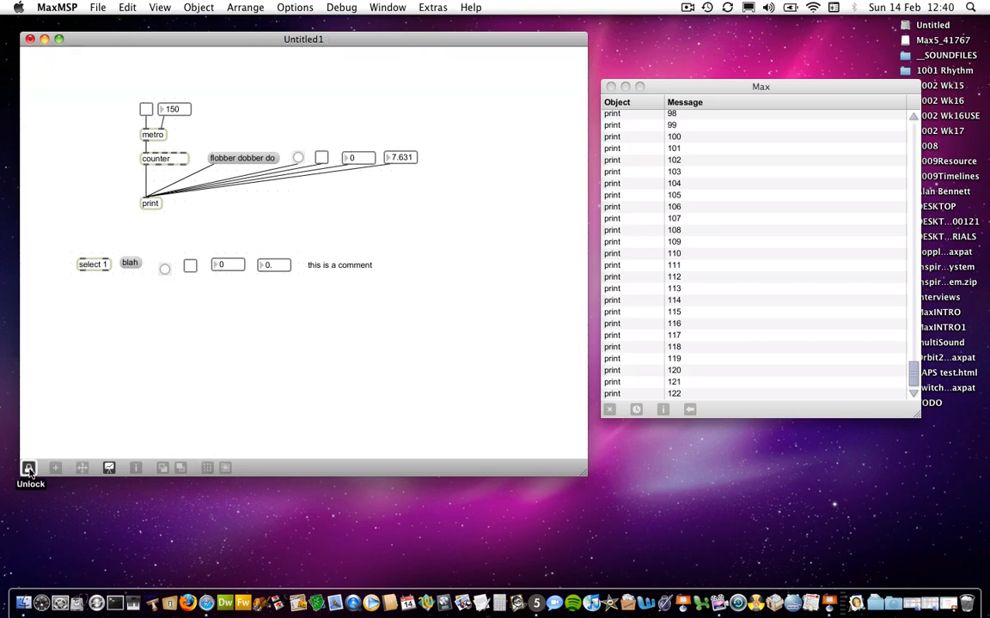
click(27, 468)
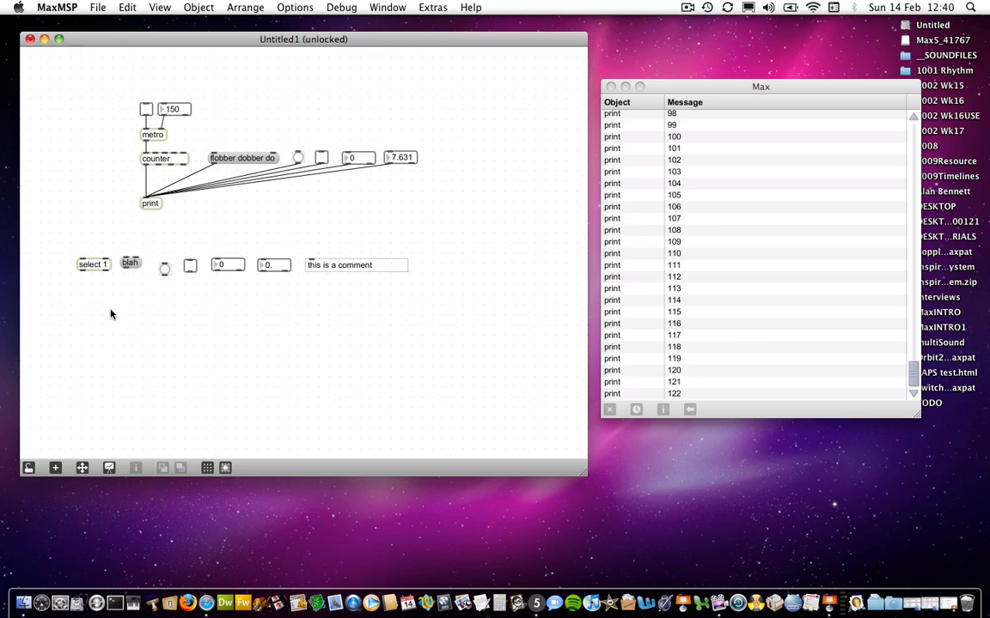
key(cmd+e)
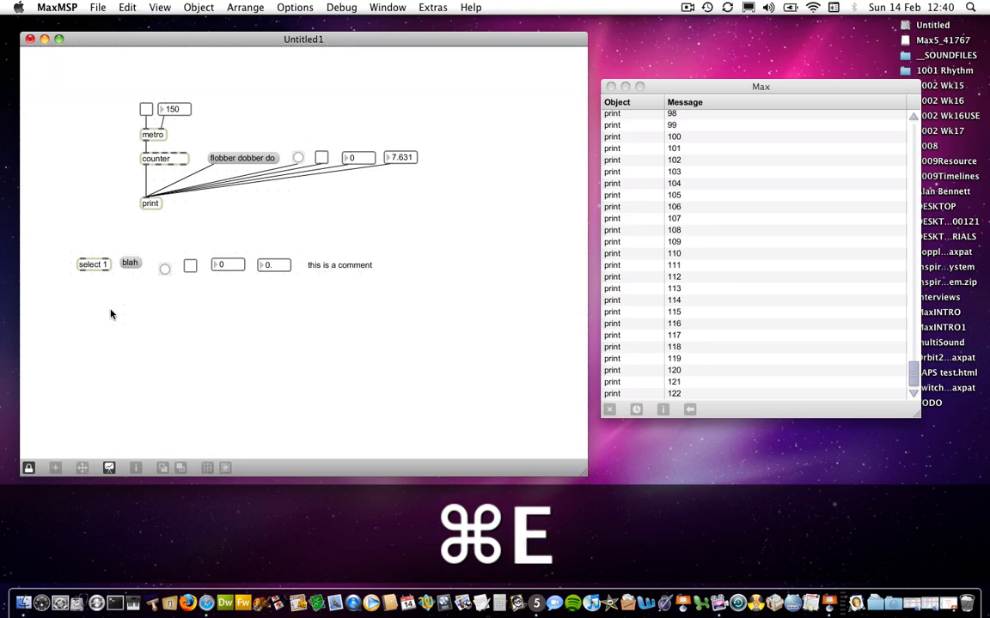
key(cmd+e)
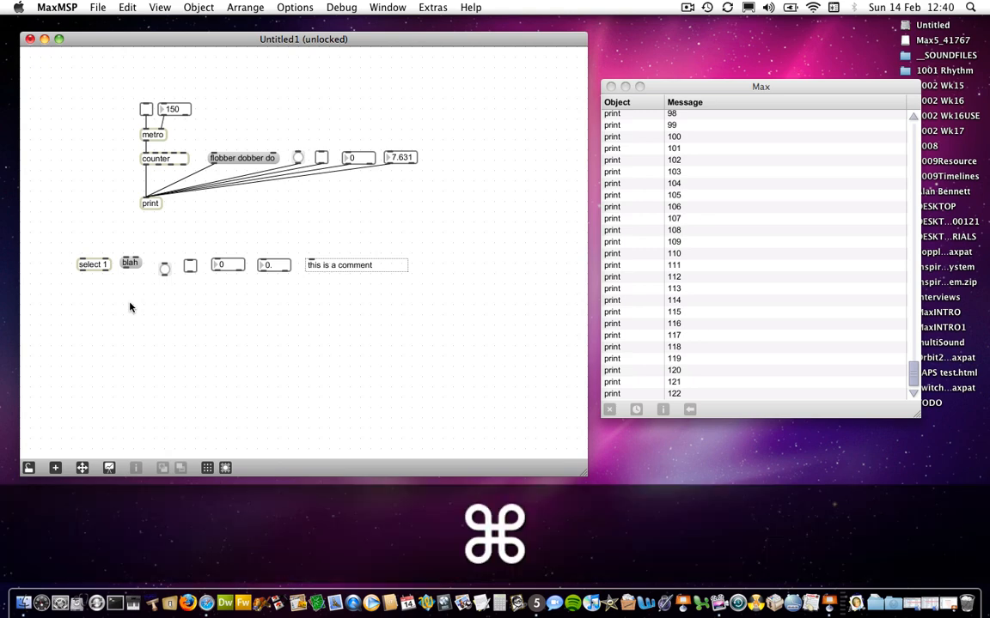
mouse_move(221, 313)
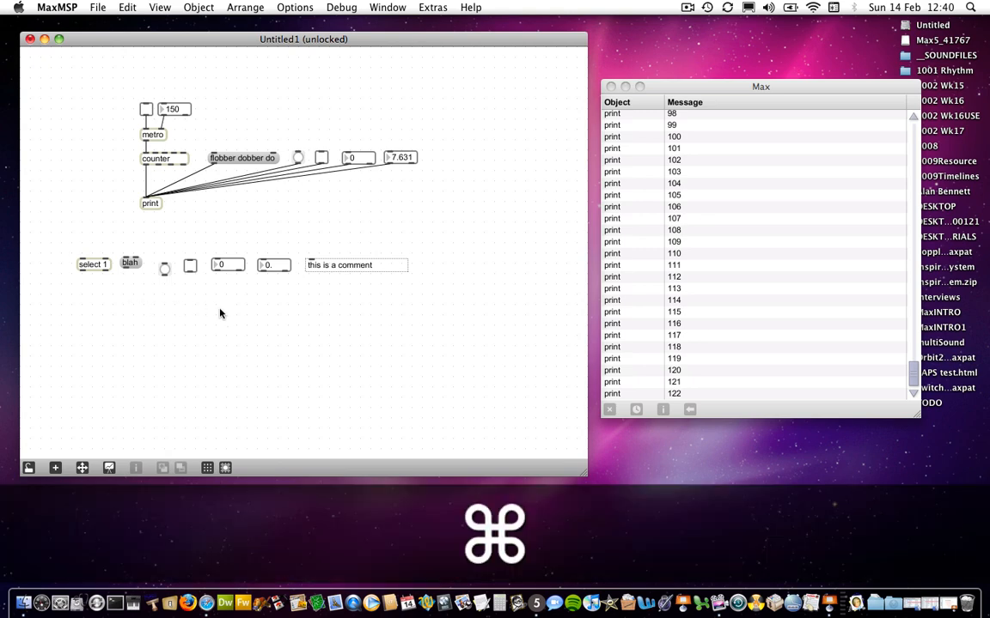
mouse_move(249, 292)
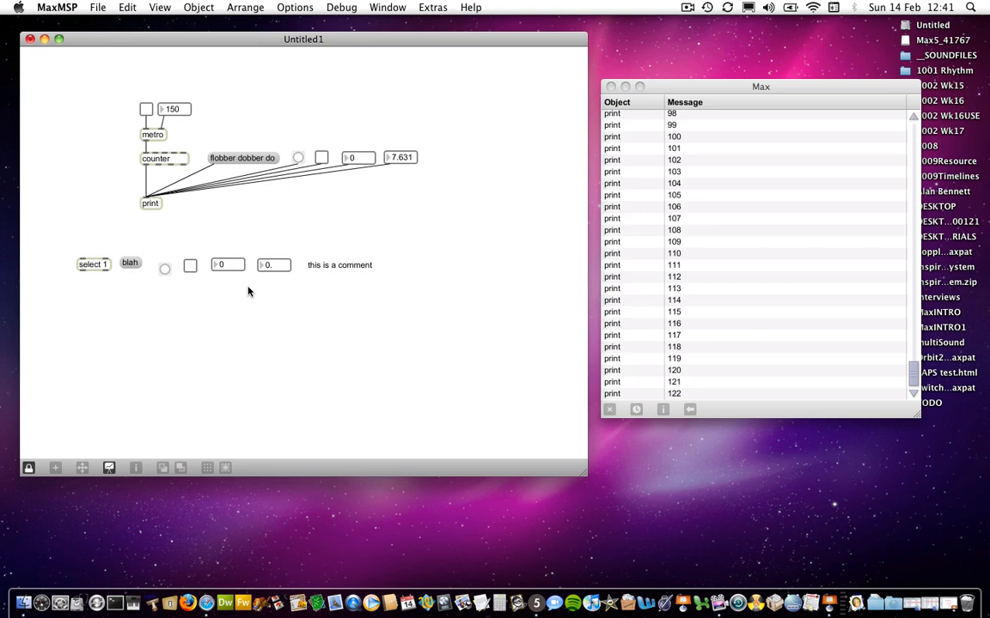
mouse_move(350, 275)
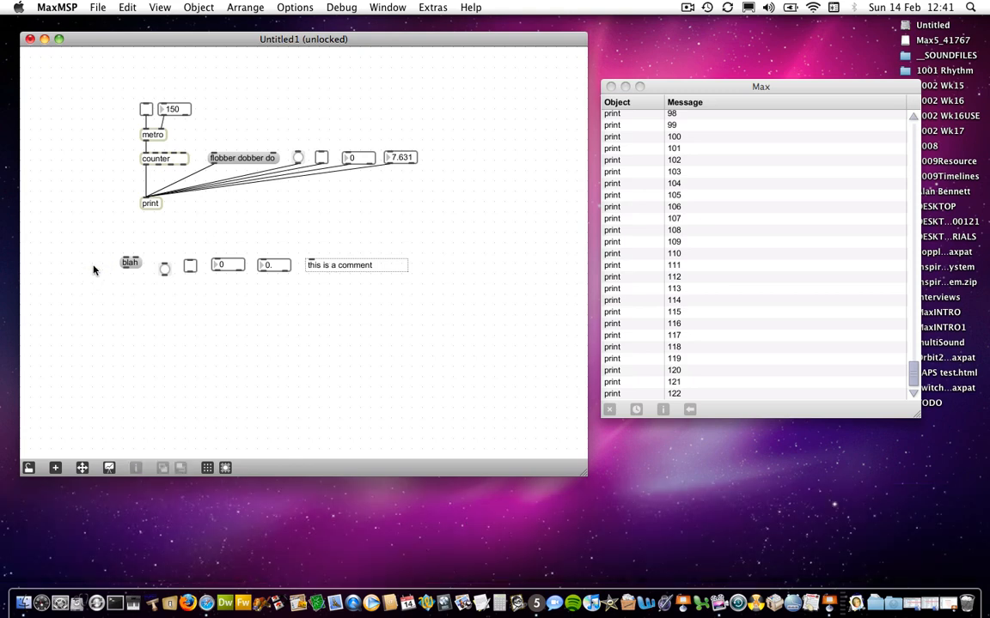
mouse_move(107, 251)
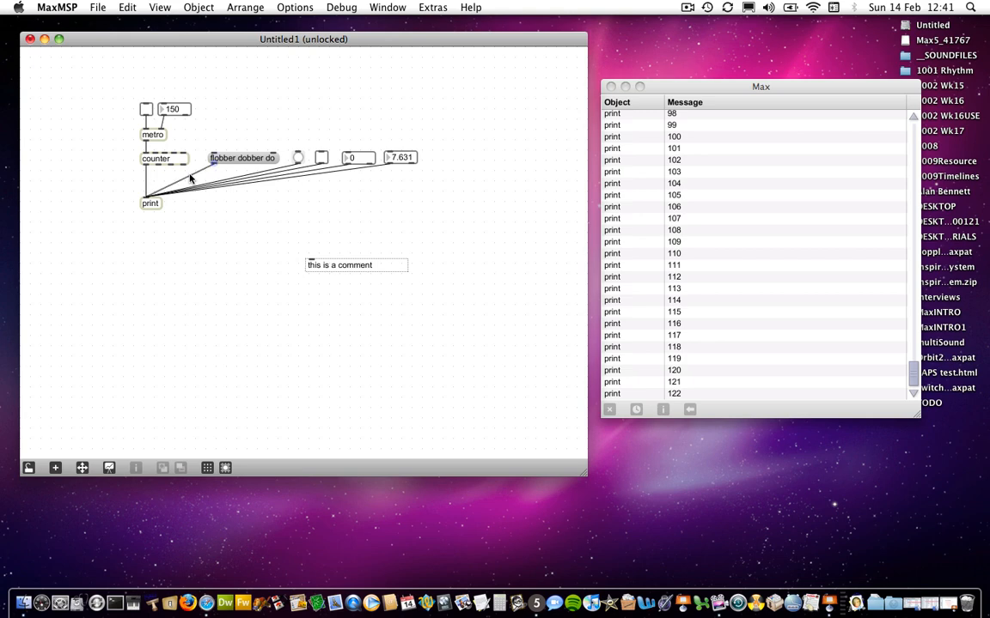
Remove the lower-row objects, leaving only the comment 'this is a comment'
key(cmd+z)
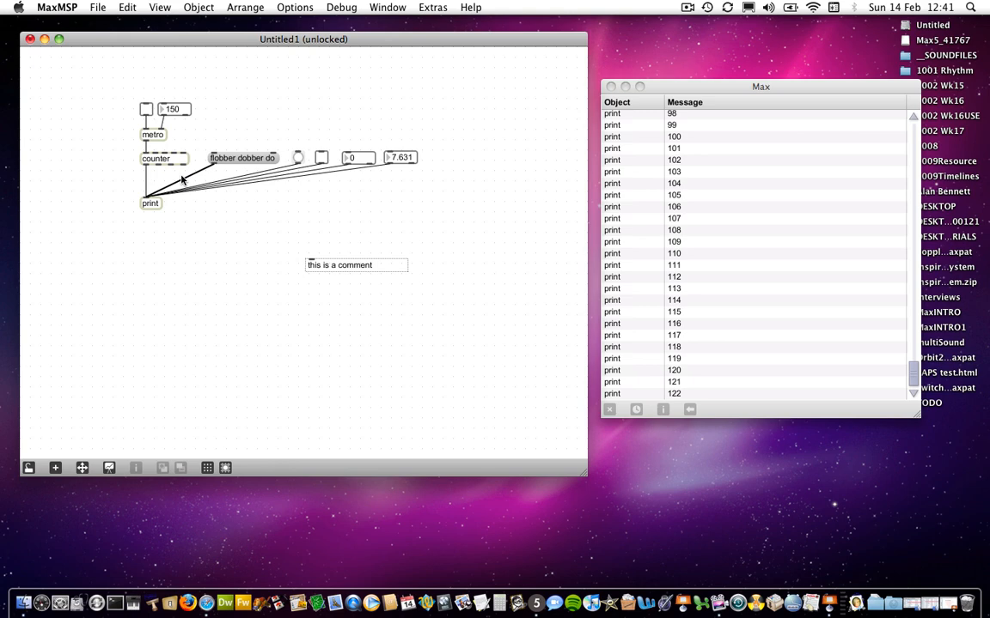
mouse_move(175, 182)
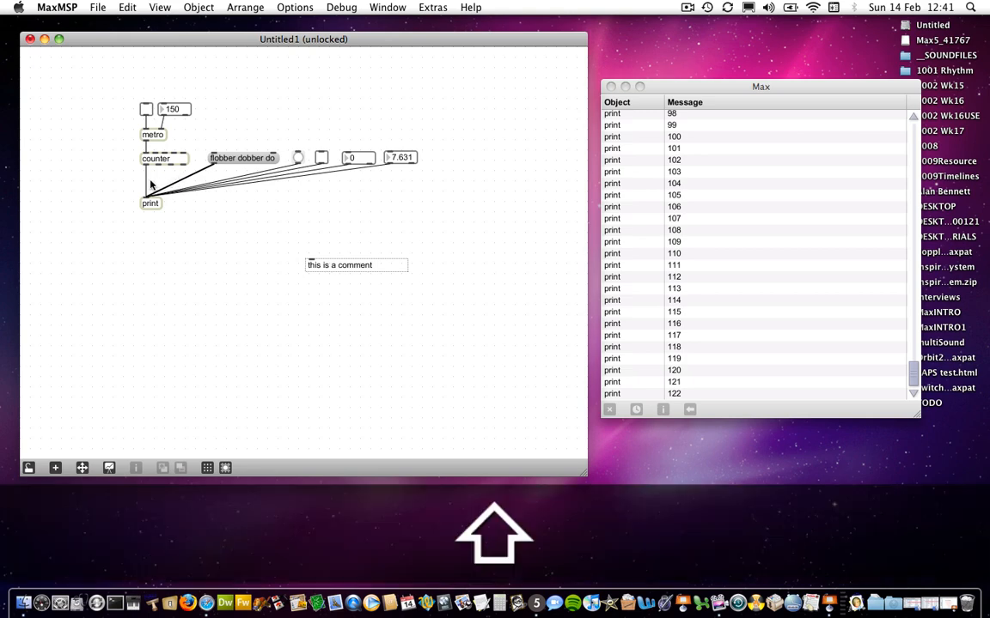
mouse_move(165, 172)
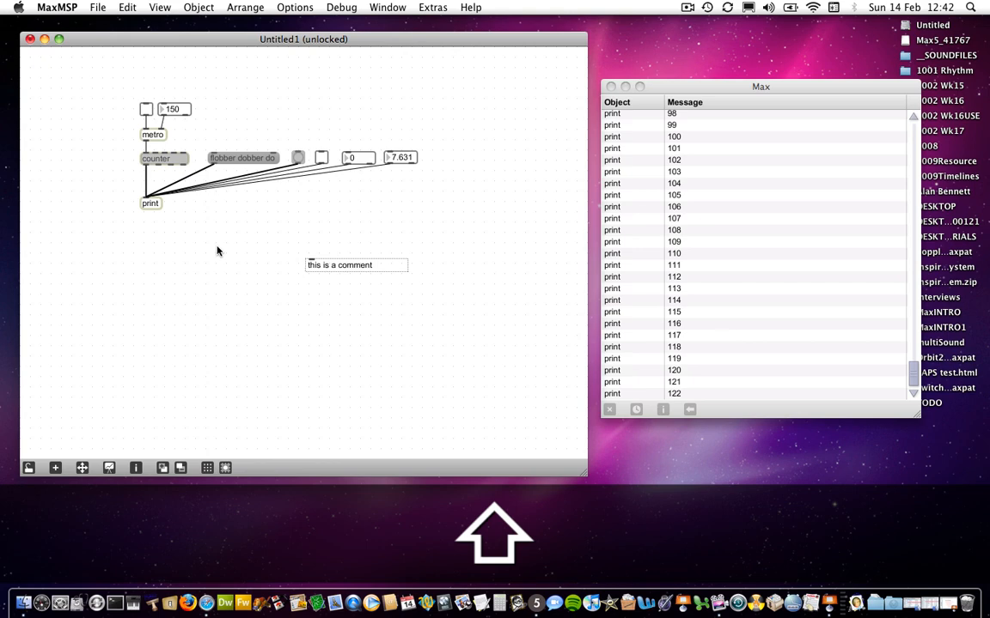
mouse_move(223, 231)
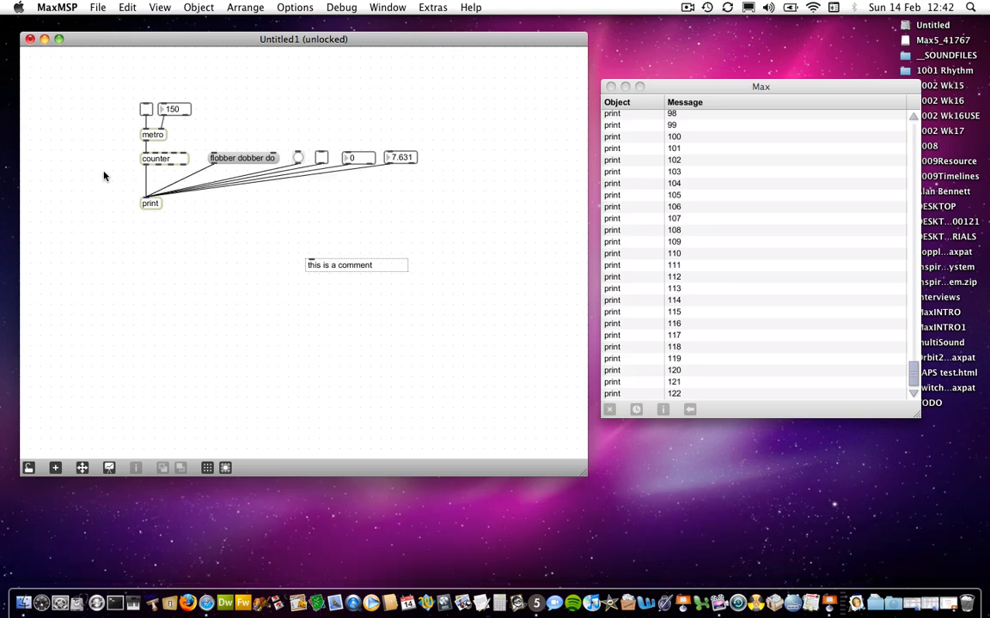
drag(103, 175, 261, 190)
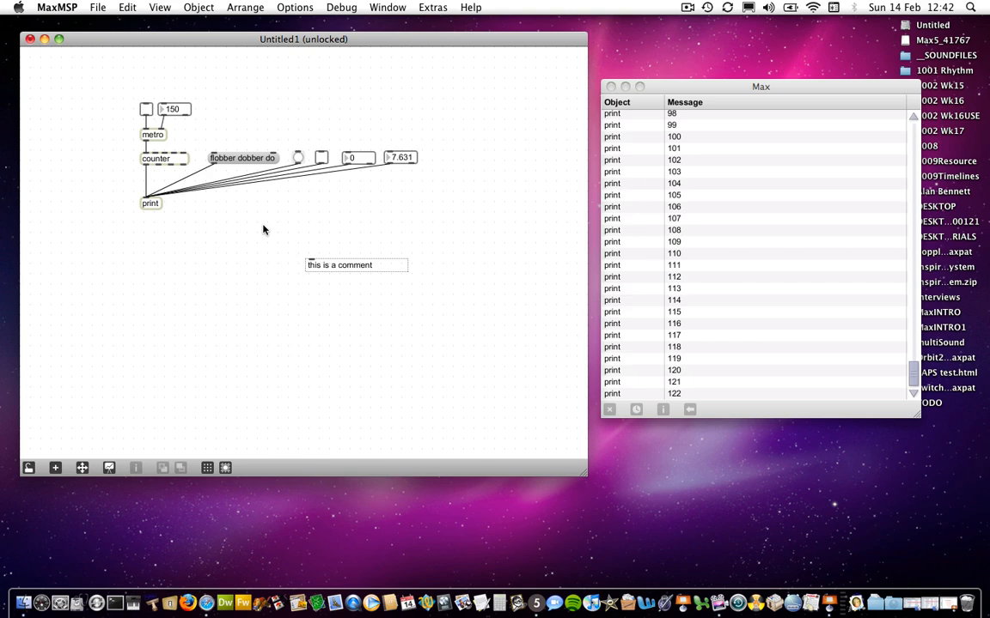
mouse_move(110, 158)
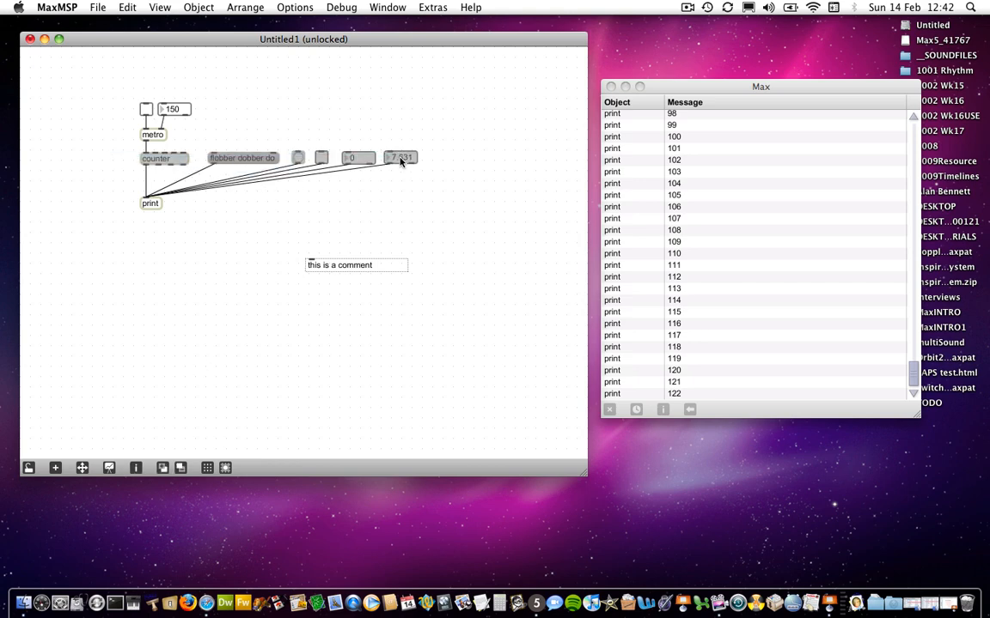
mouse_move(371, 122)
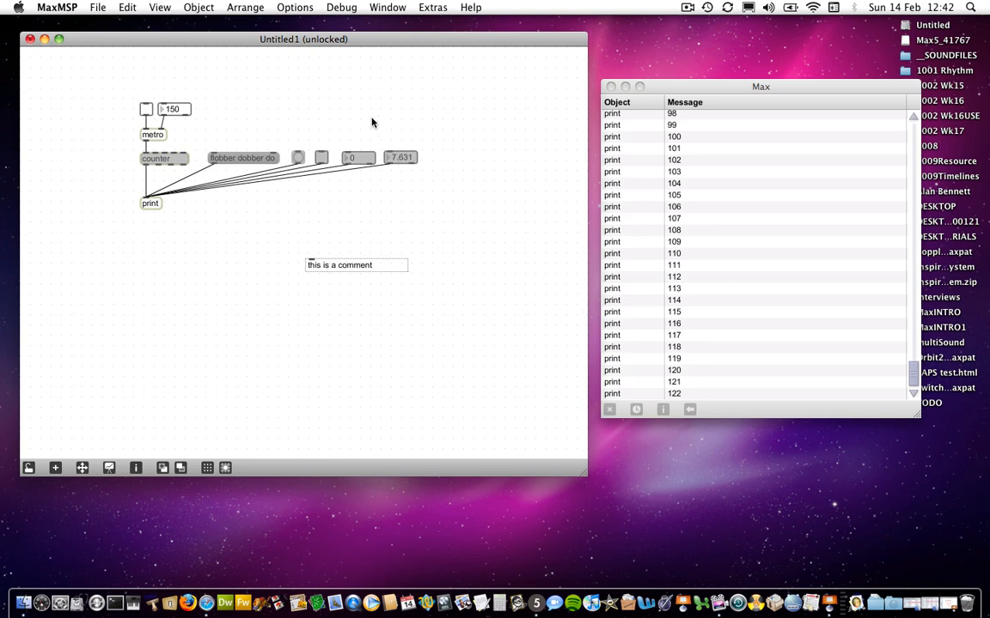
Align the row of message, toggle and number boxes under metro horizontally with Cmd+Y
click(244, 7)
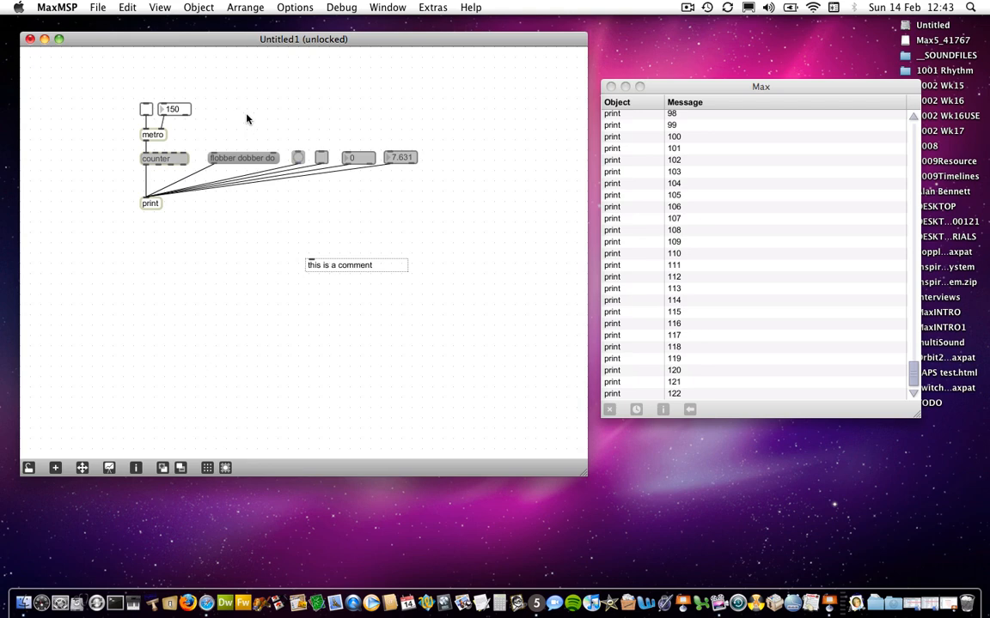
key(cmd+y)
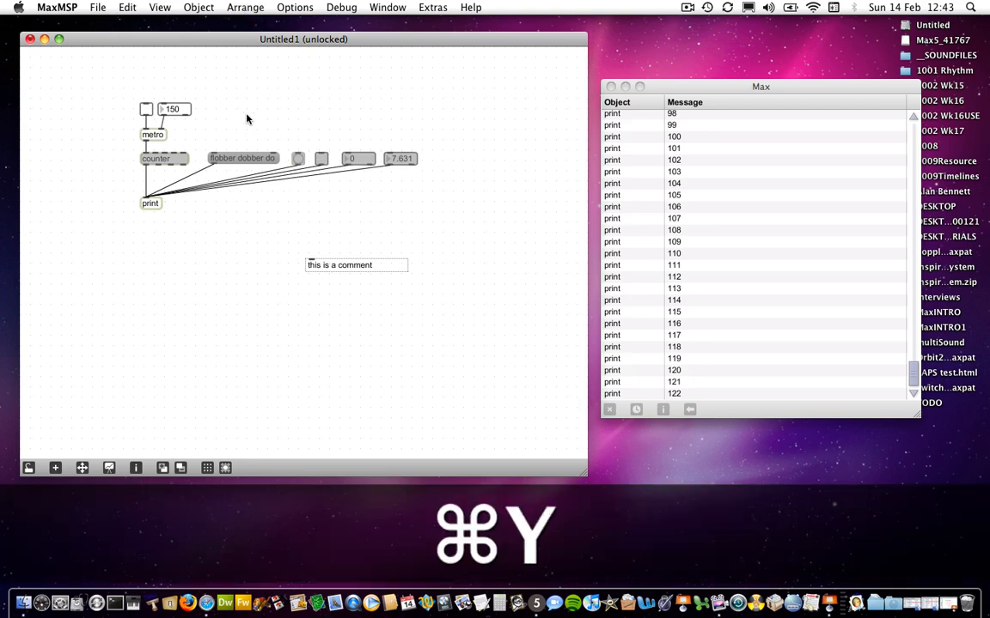
key(cmd+y)
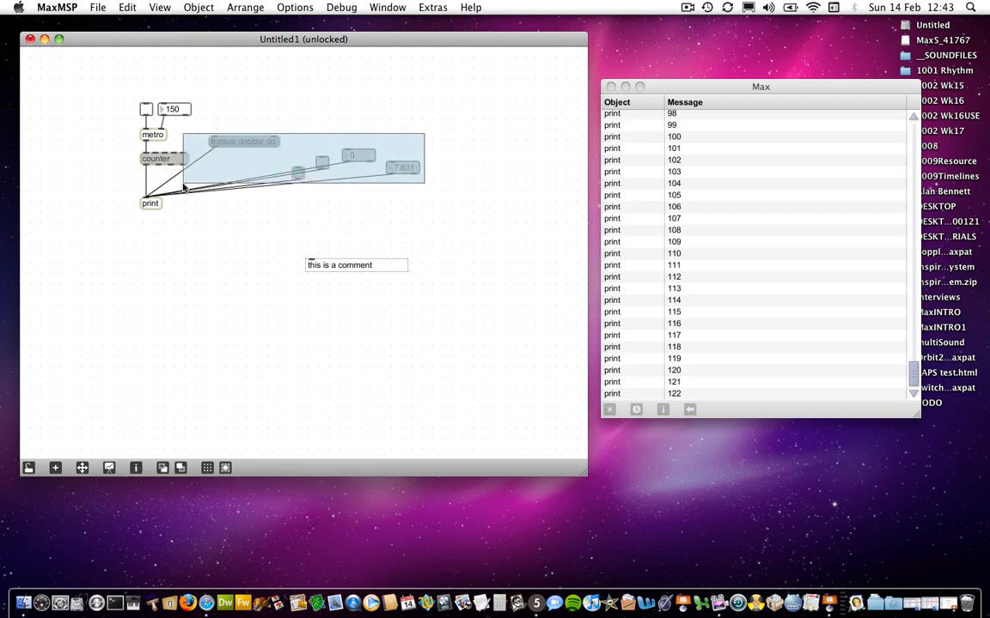
key(cmd+y)
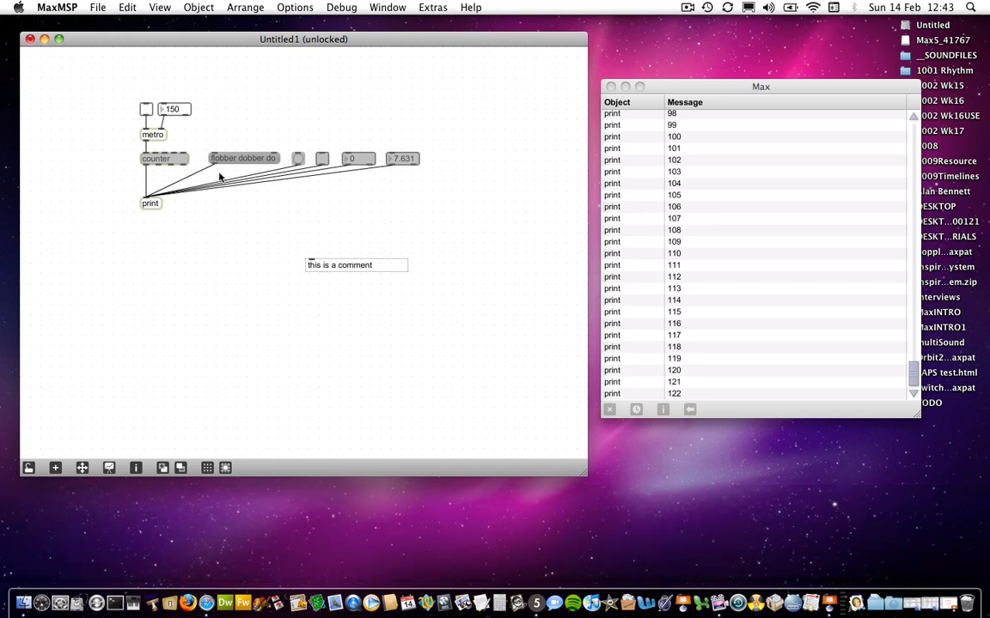
mouse_move(164, 173)
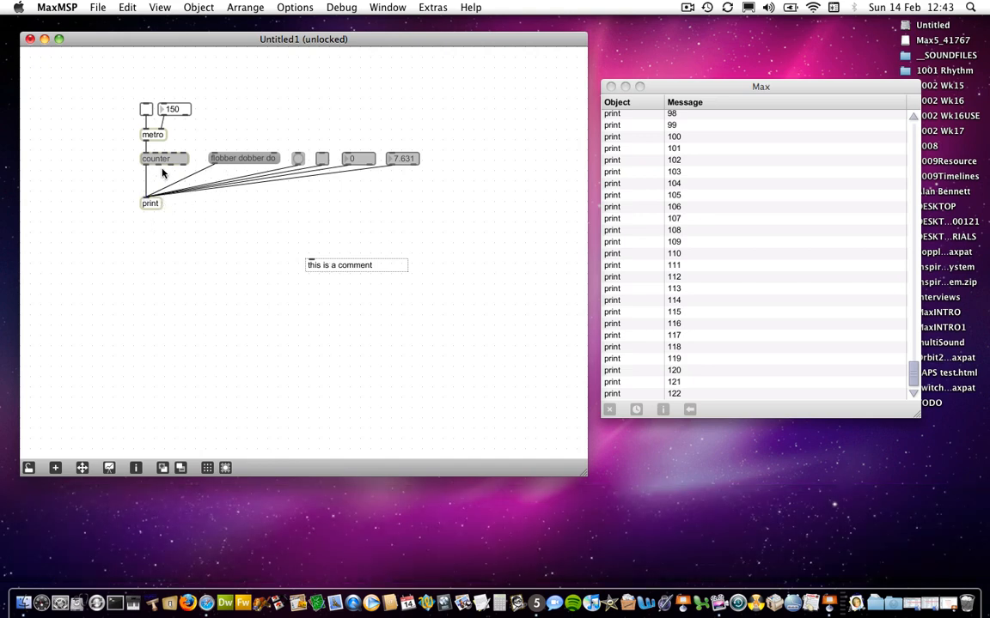
mouse_move(230, 172)
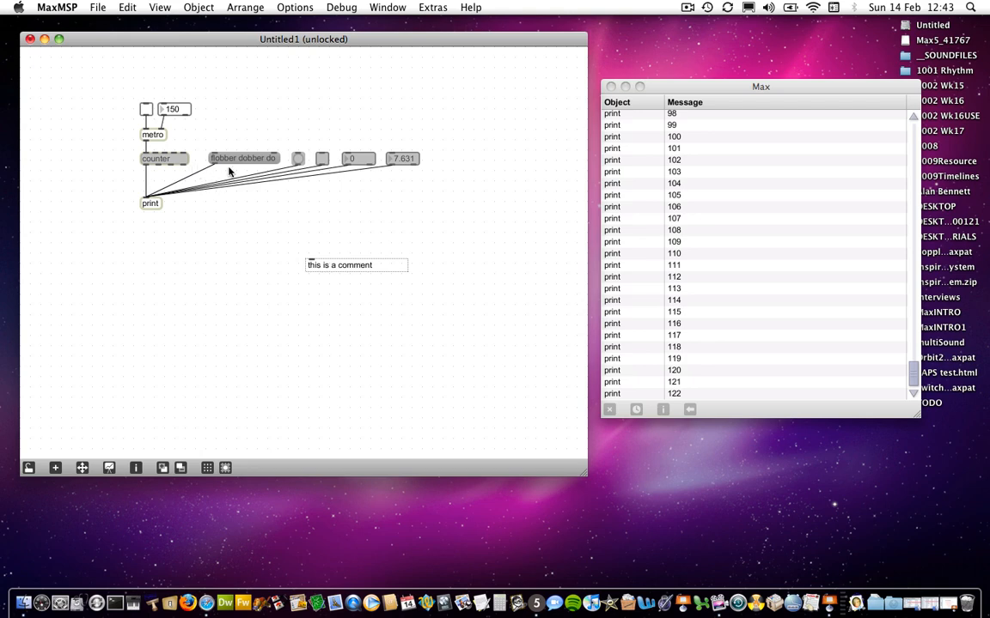
mouse_move(255, 127)
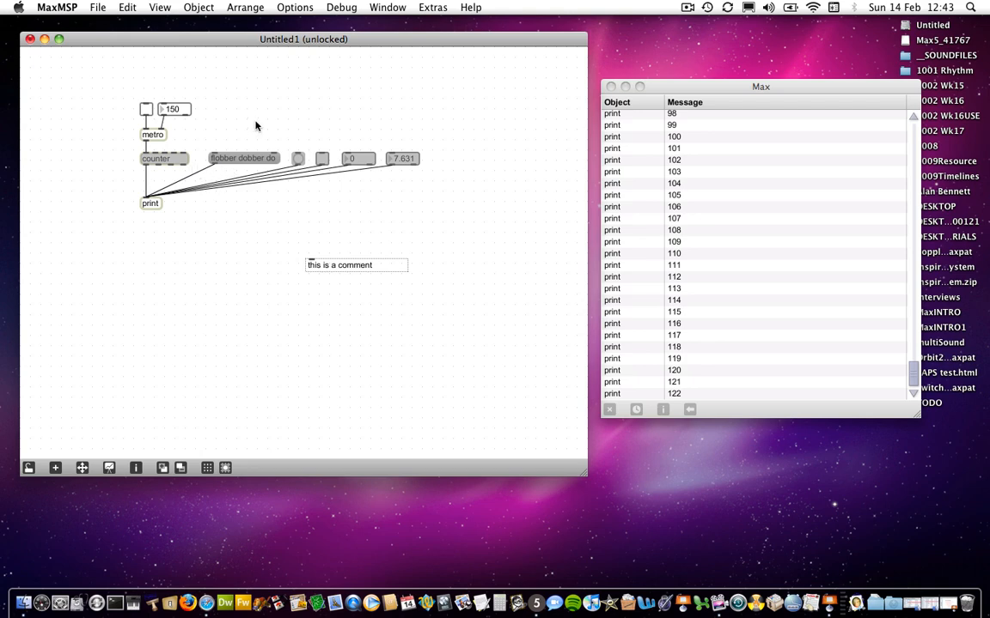
Gather the row's boxes under counter, try aligning them into a column, then undo it
drag(151, 202, 151, 223)
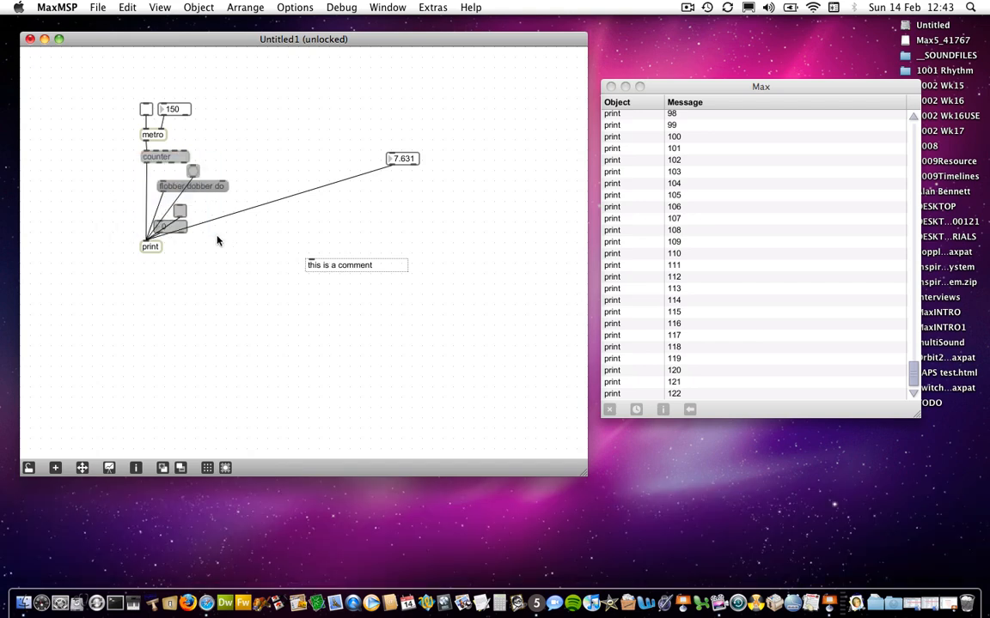
key(cmd+y)
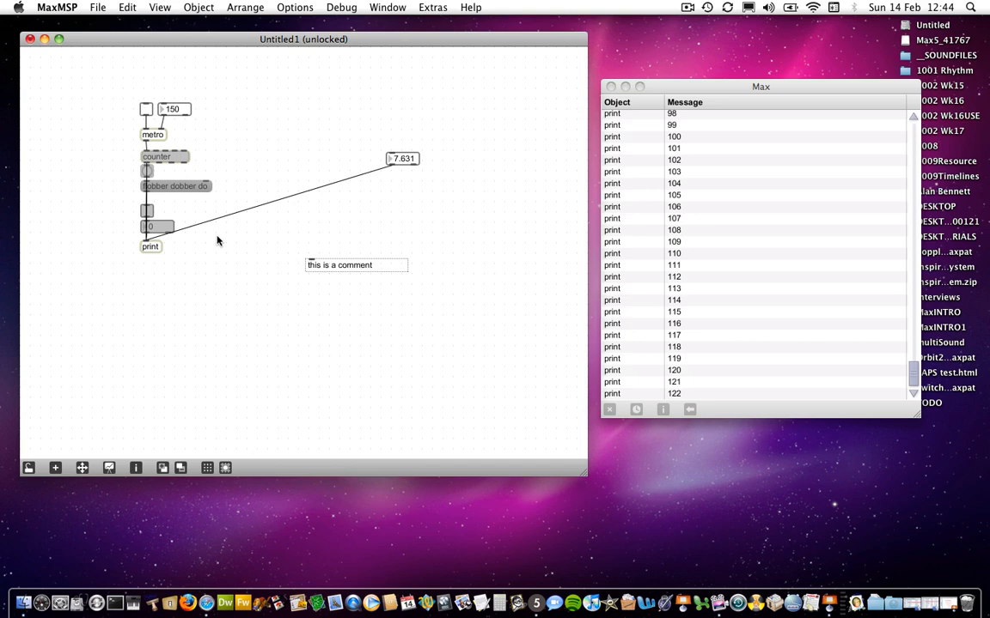
key(cmd+z)
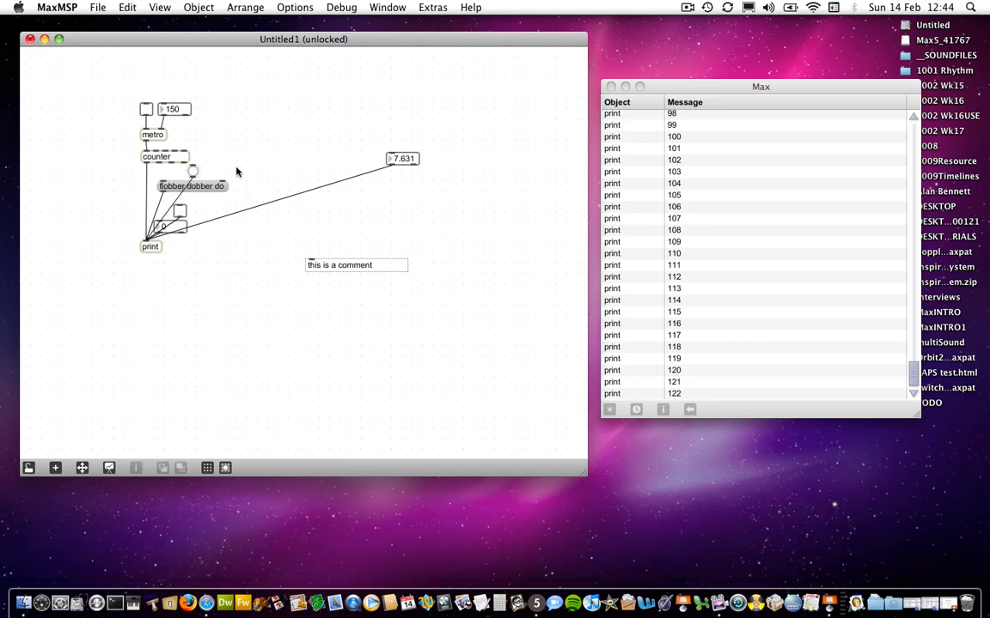
mouse_move(215, 62)
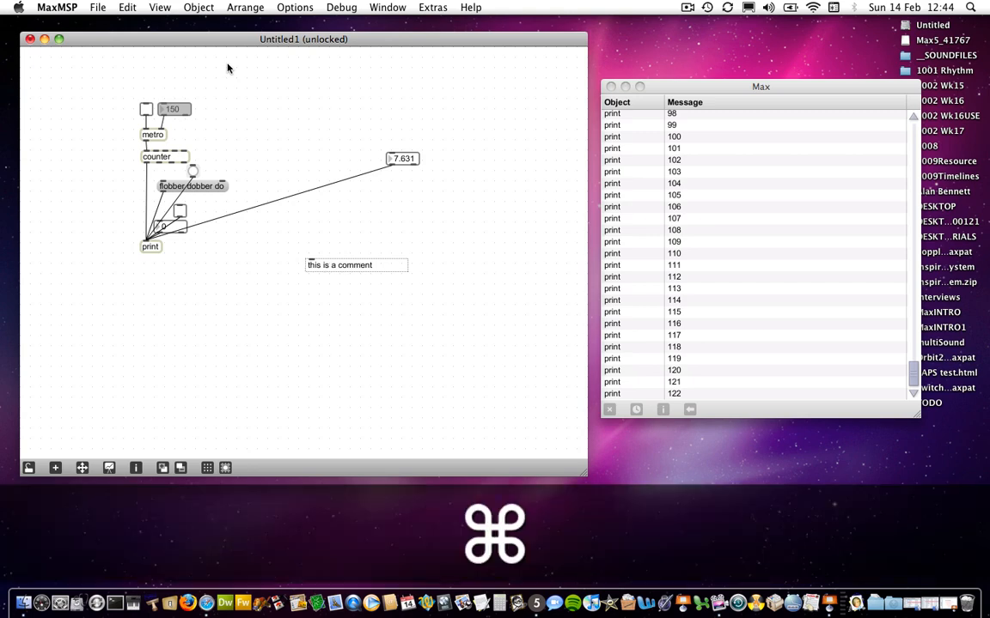
Copy the 150 number box and paste a duplicate beside the original
key(cmd+c)
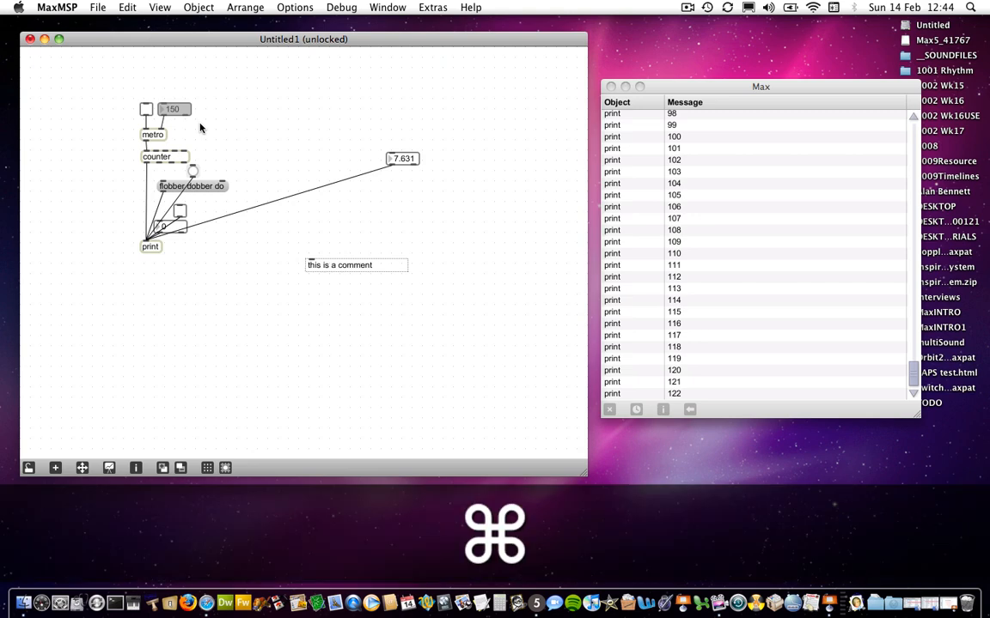
key(cmd+v)
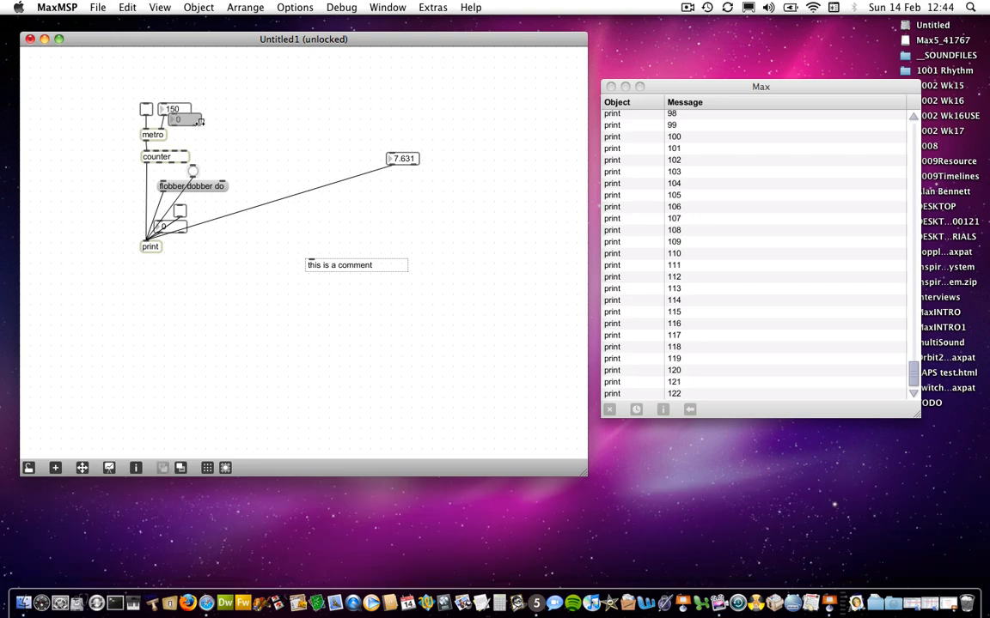
key(cmd+v)
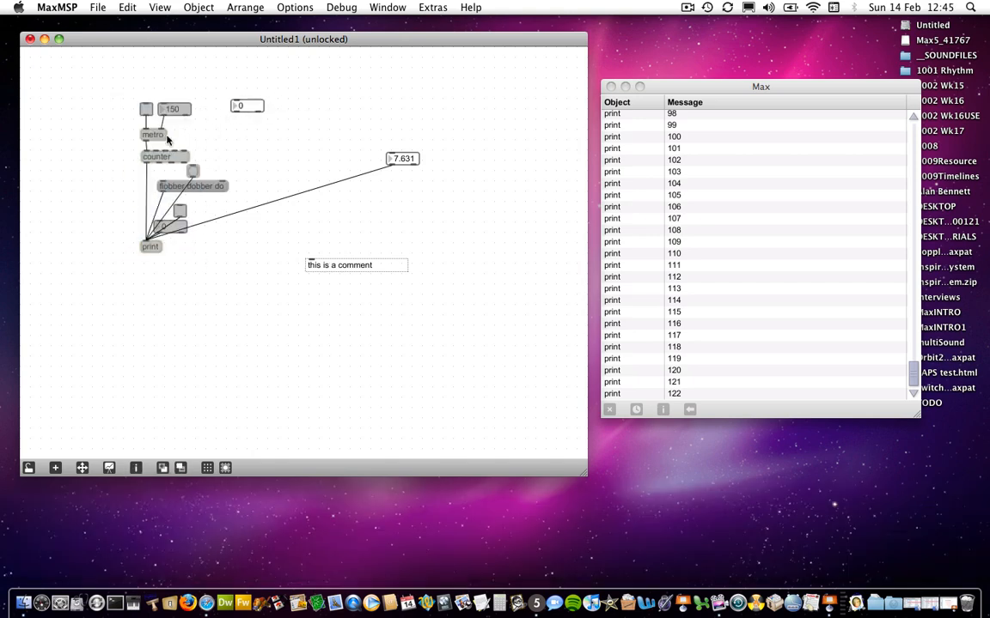
Move the pasted number box showing 0 clear of the 150 box
drag(189, 186, 79, 186)
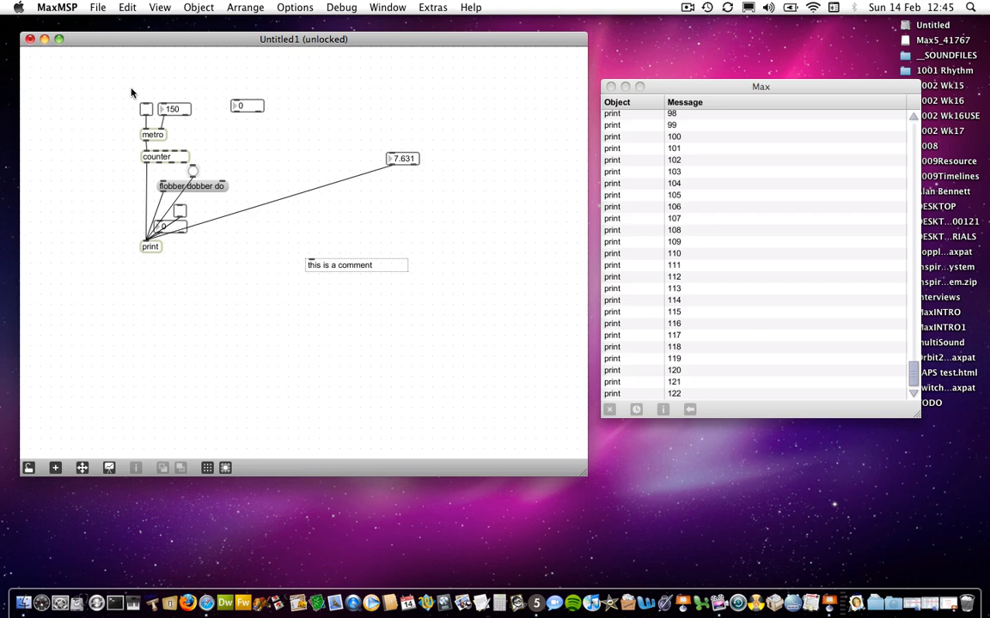
mouse_move(206, 159)
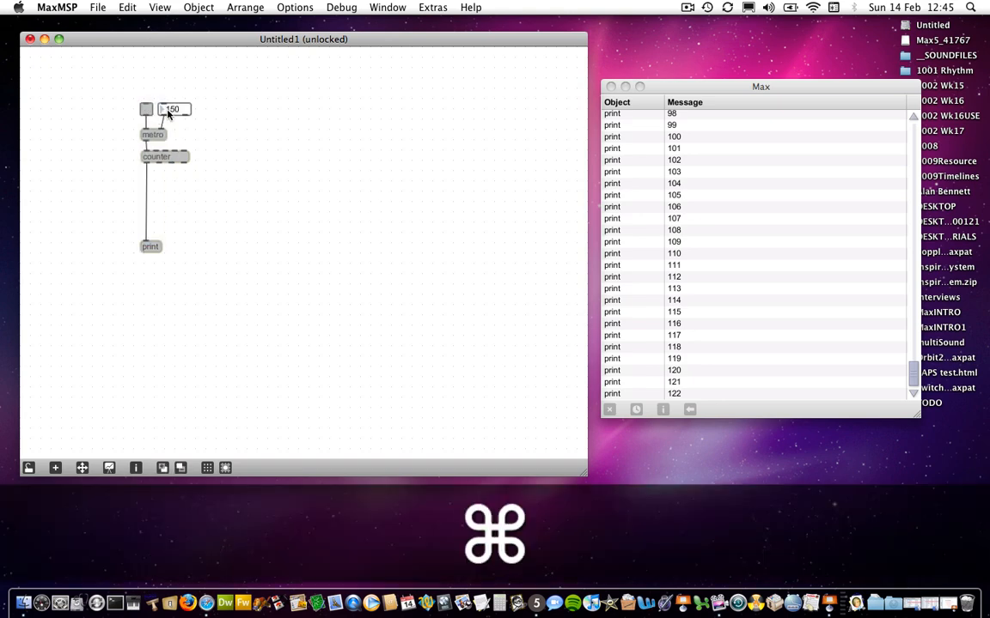
Pare the patch down to the toggle, 150 number box, metro, counter and print chain and select that group
key(cmd+y)
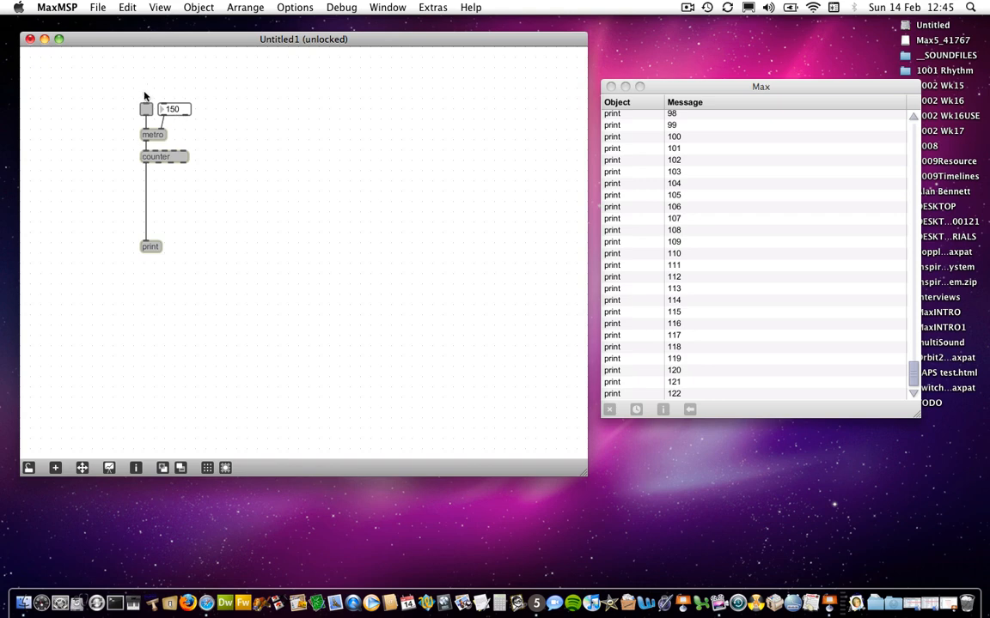
mouse_move(144, 237)
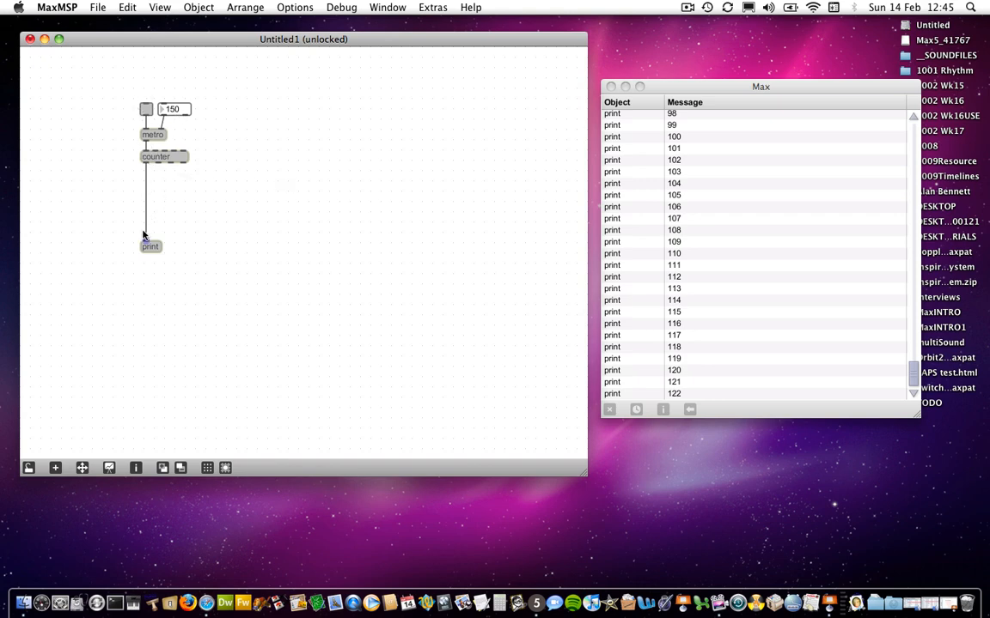
mouse_move(134, 106)
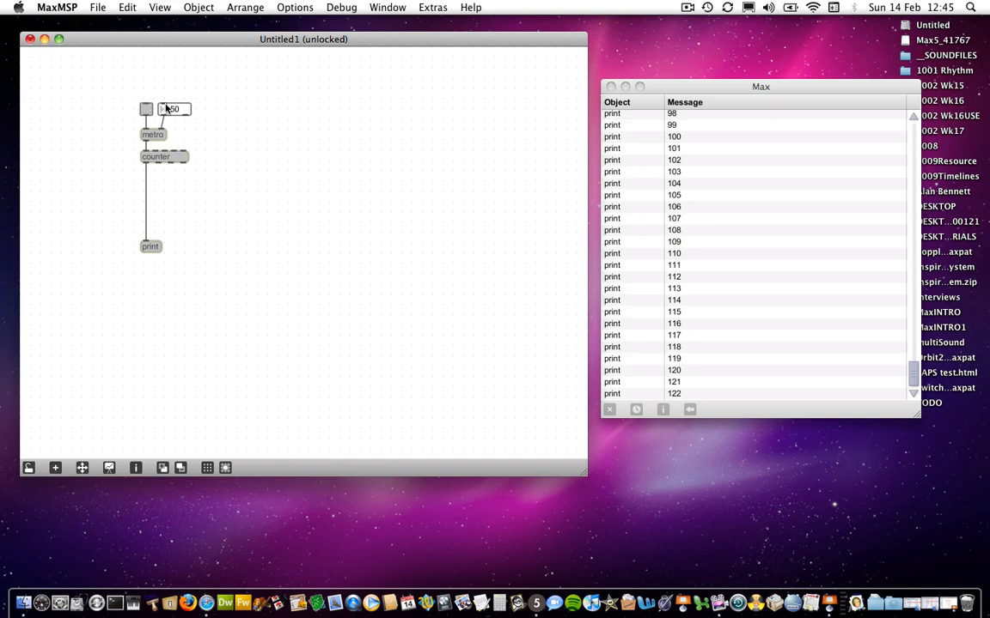
drag(172, 110, 169, 110)
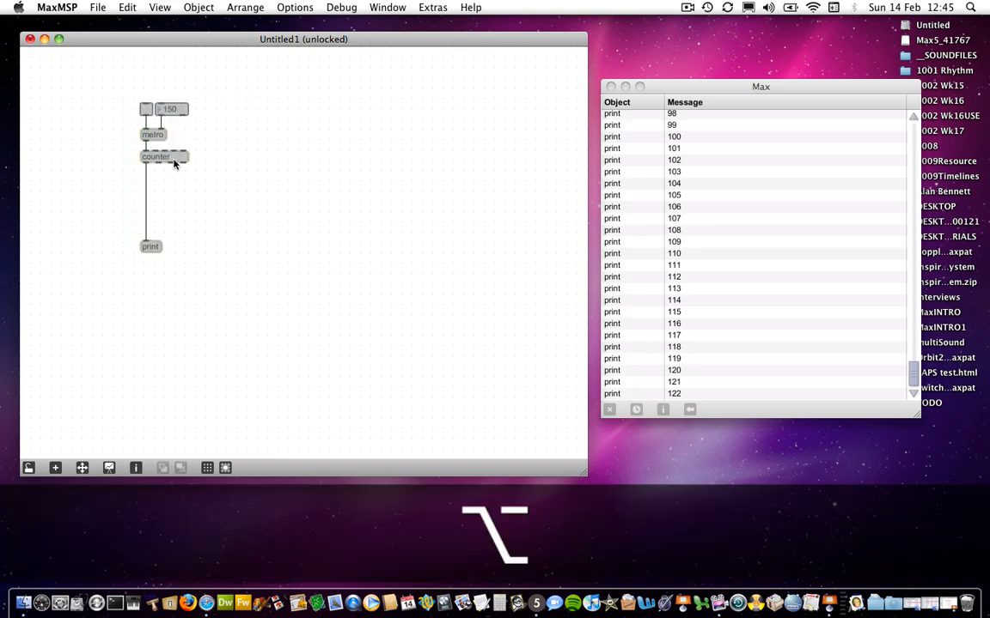
Alt-drag a copy of the toggle, metro, counter and print group to the right of the original
drag(163, 157, 206, 158)
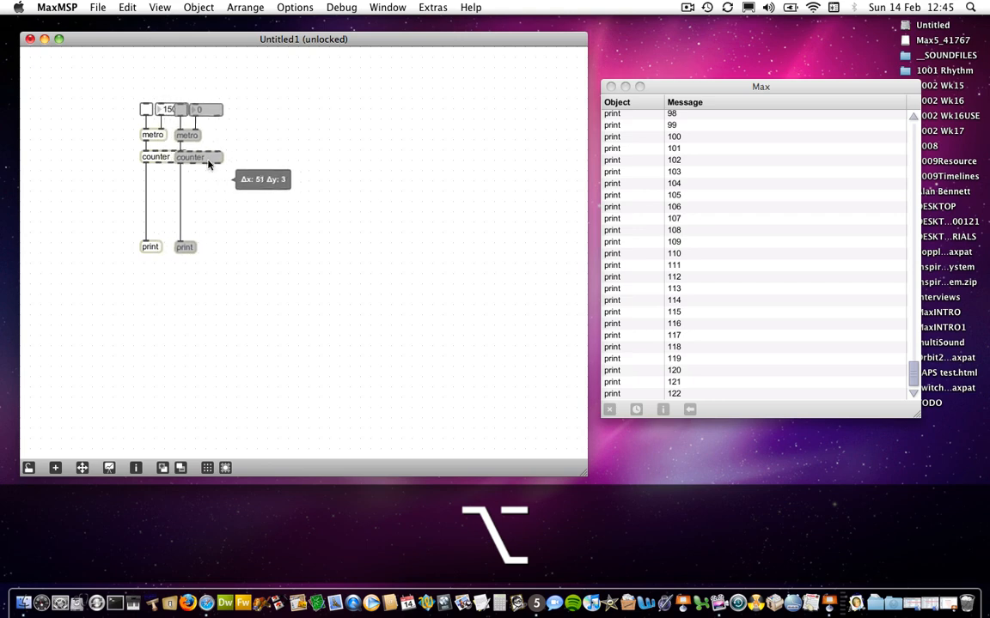
drag(189, 158, 223, 158)
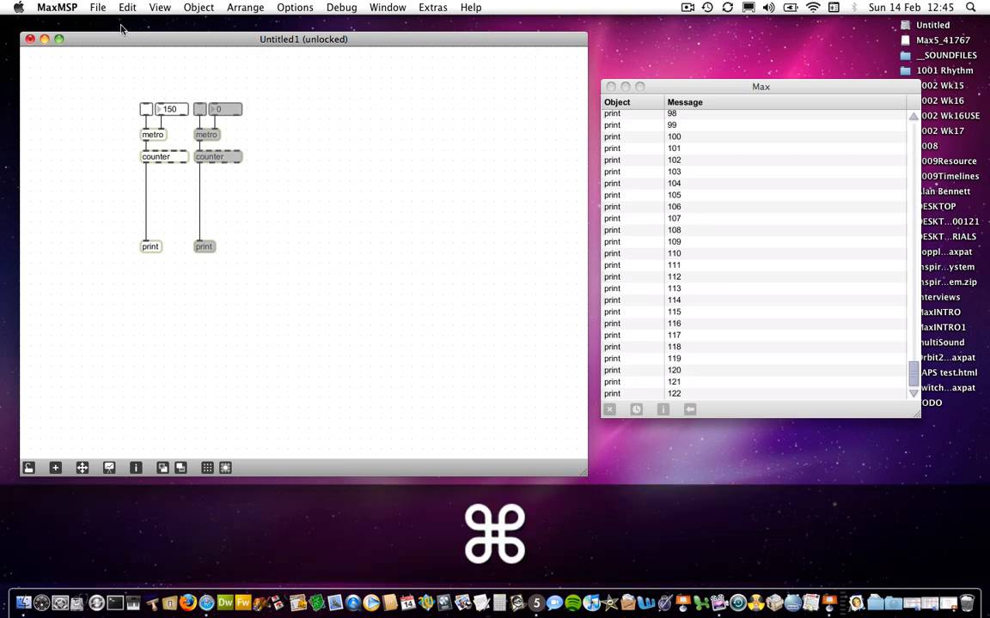
click(127, 6)
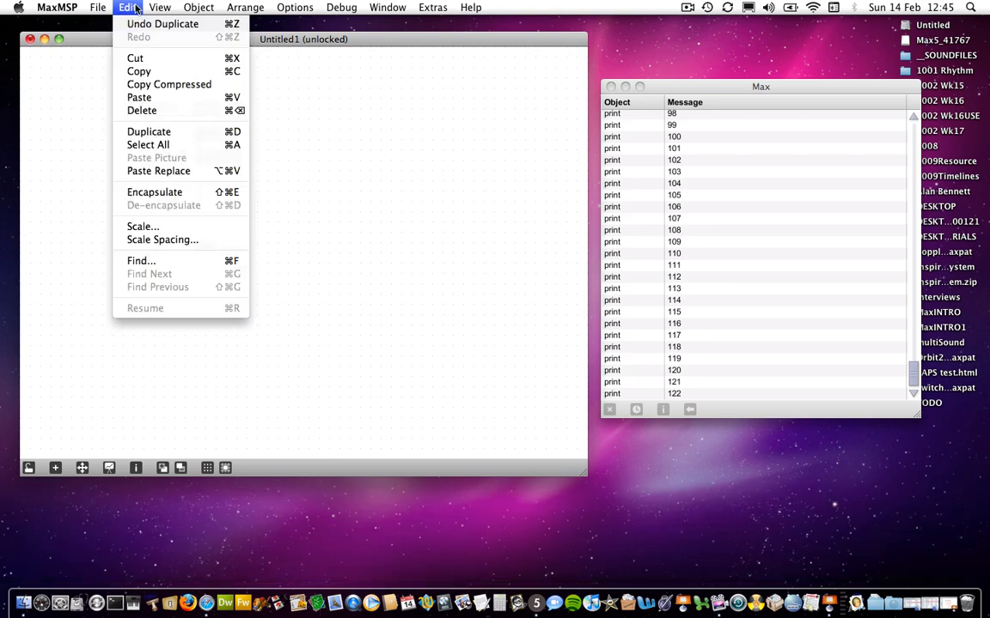
mouse_move(433, 65)
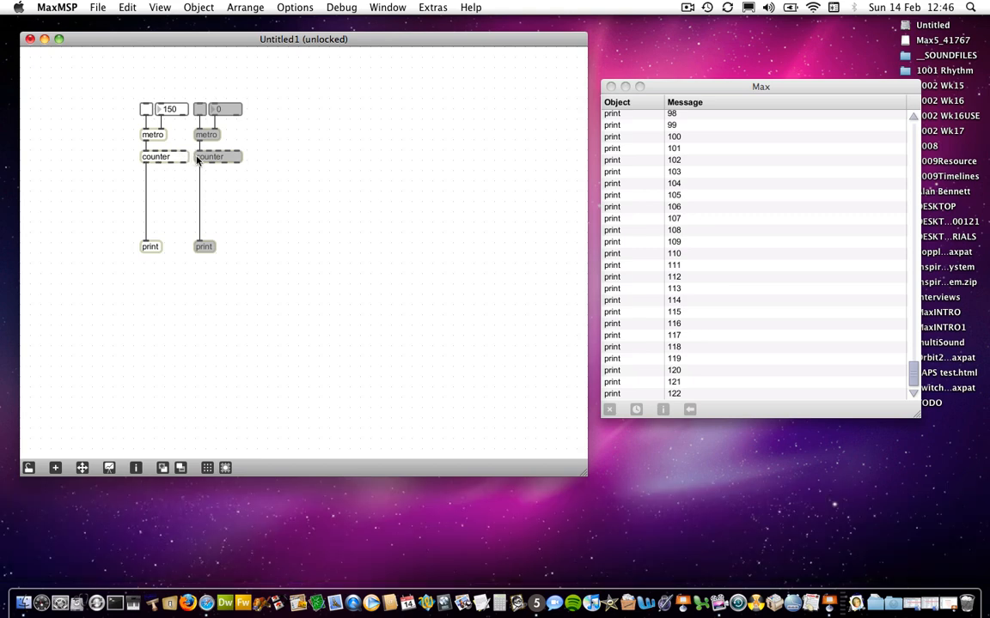
Duplicate the group with Cmd+D into a row of seven side-by-side copies
key(cmd)
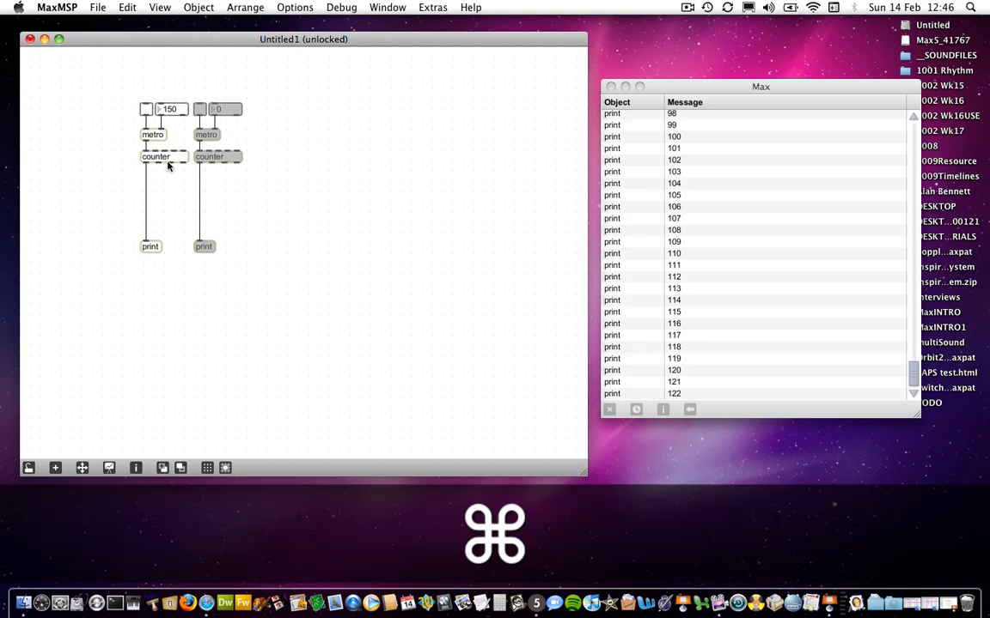
key(cmd+d)
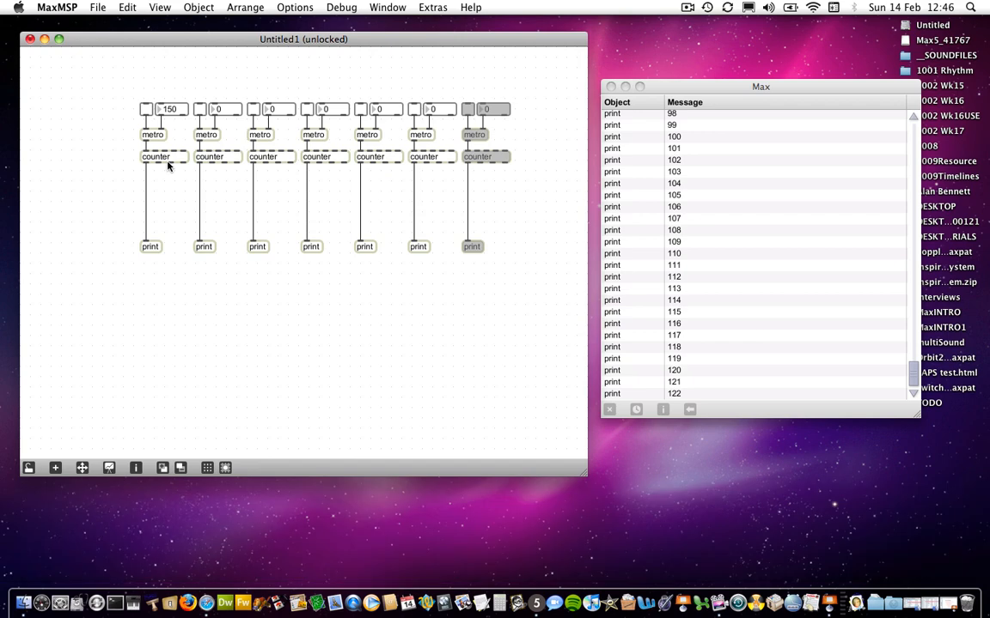
mouse_move(216, 103)
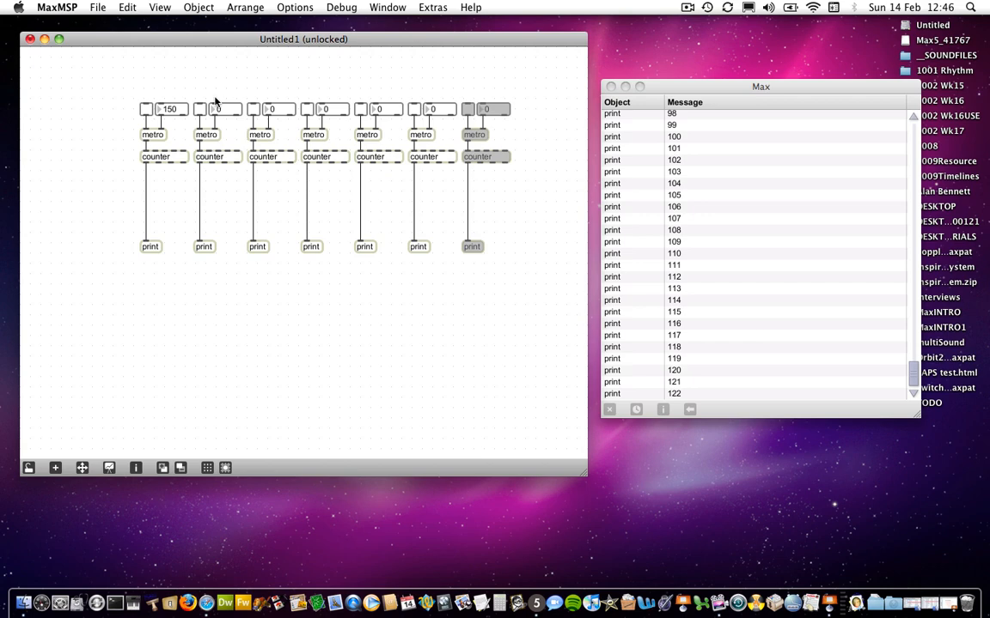
drag(213, 102, 318, 274)
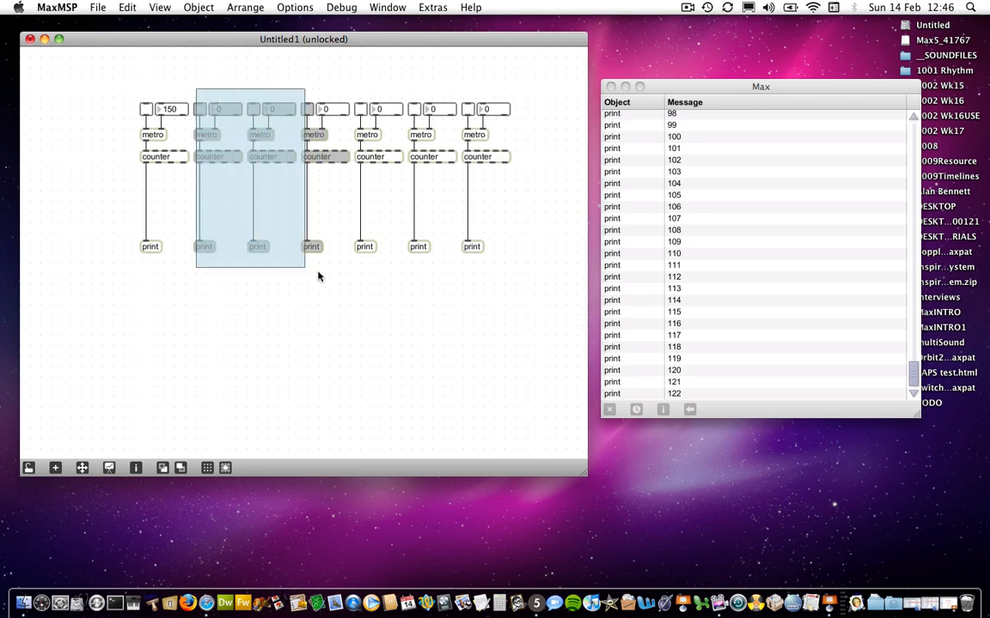